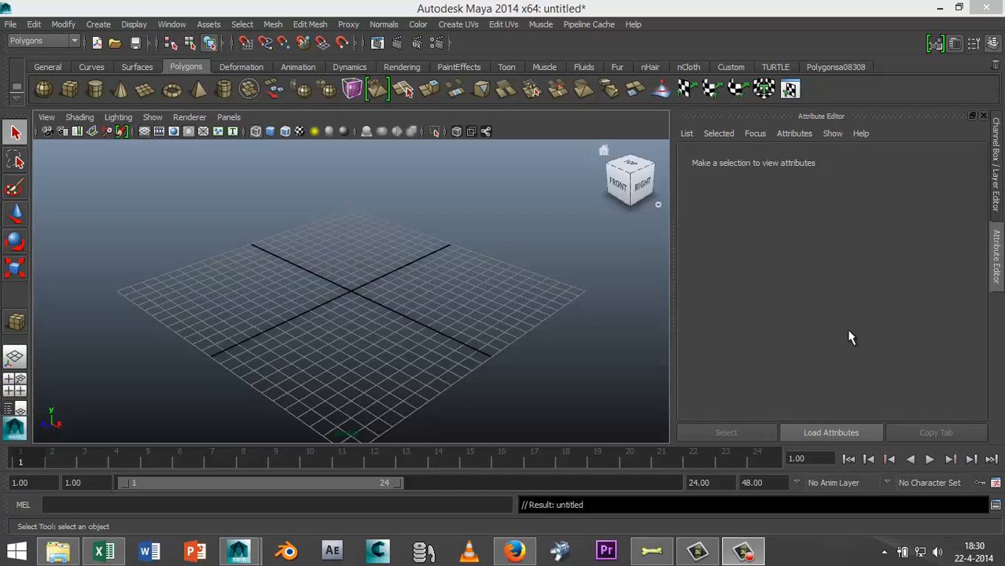
mouse_move(547, 298)
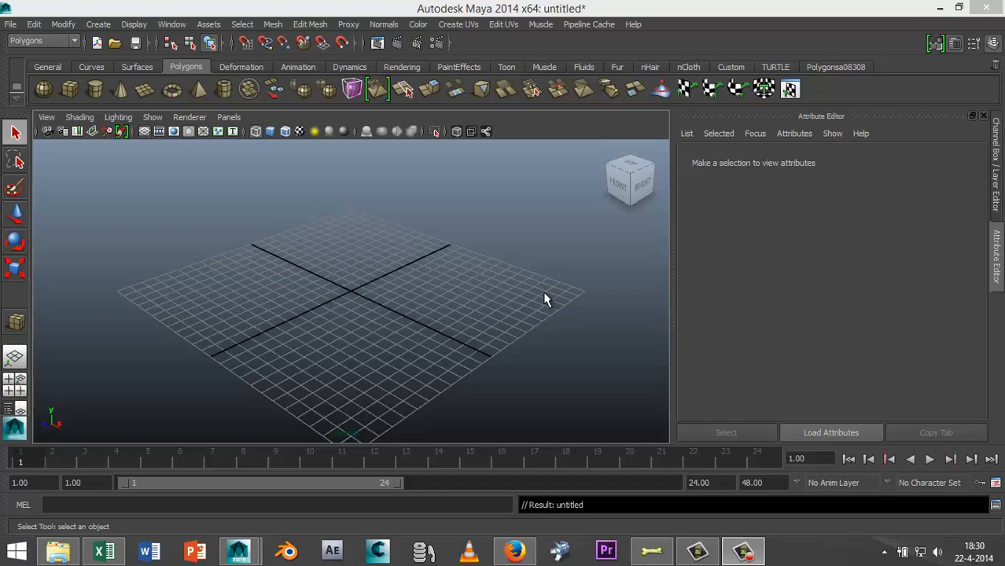
Step: Create polygon cylinder pCylinder1 at the origin and scale it into a tall thin pole
left_click_drag(547, 298, 552, 330)
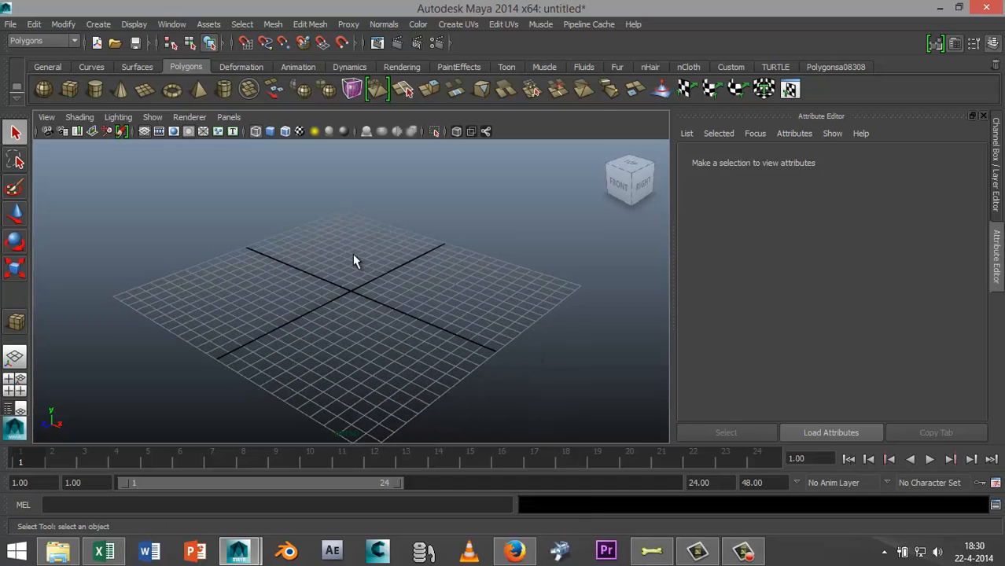
mouse_move(335, 268)
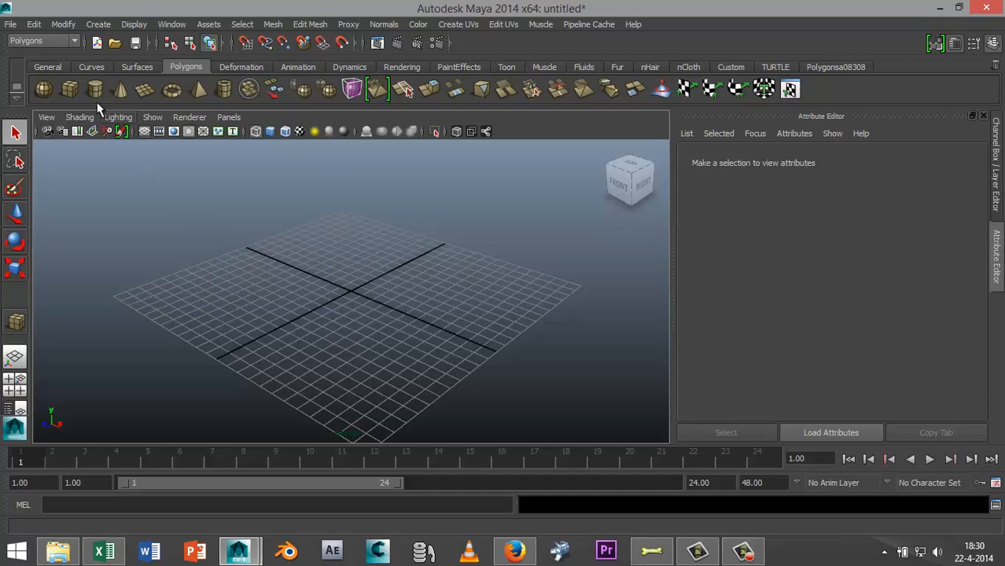
mouse_move(96, 97)
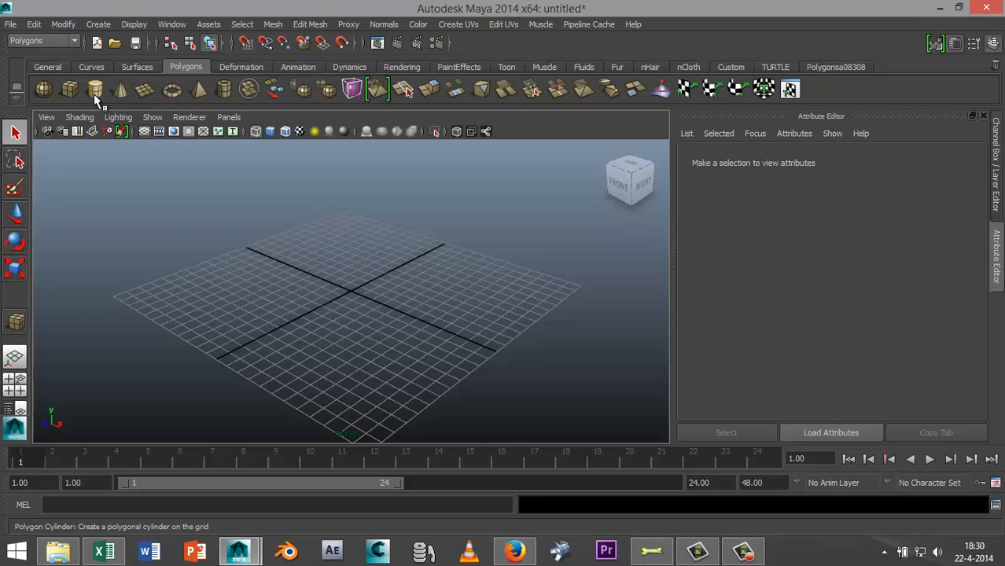
left_click(93, 89)
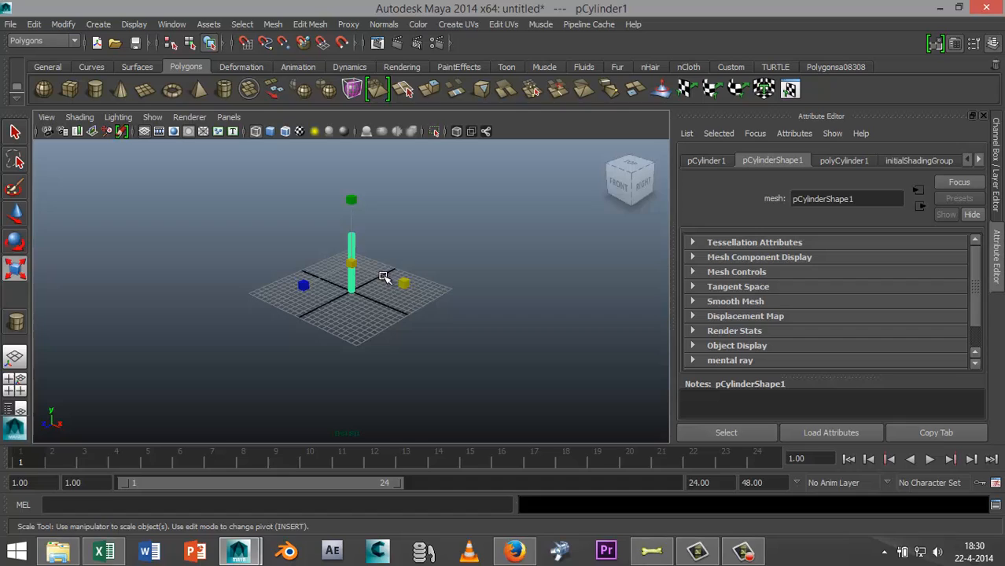
left_click_drag(385, 275, 349, 264)
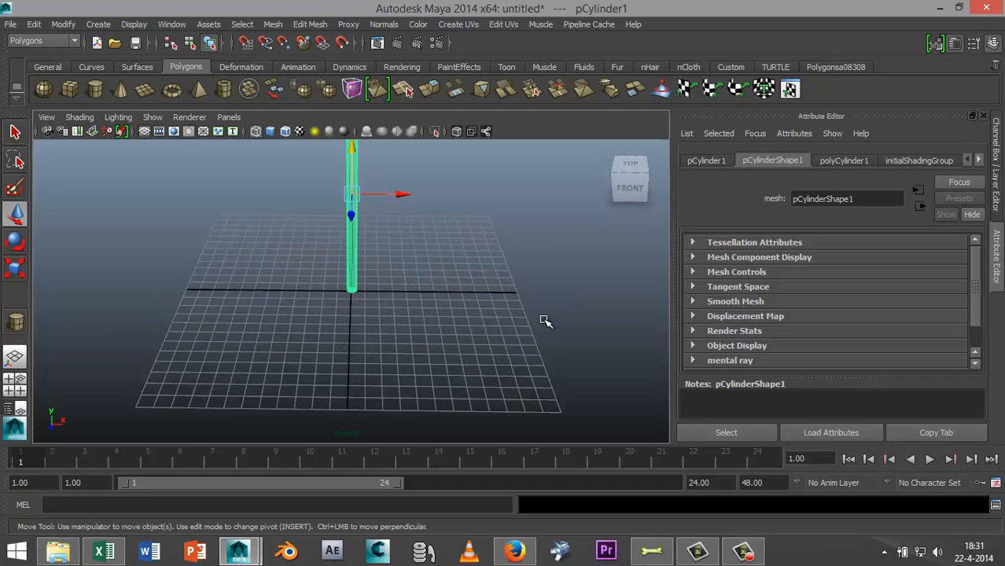
mouse_move(69, 88)
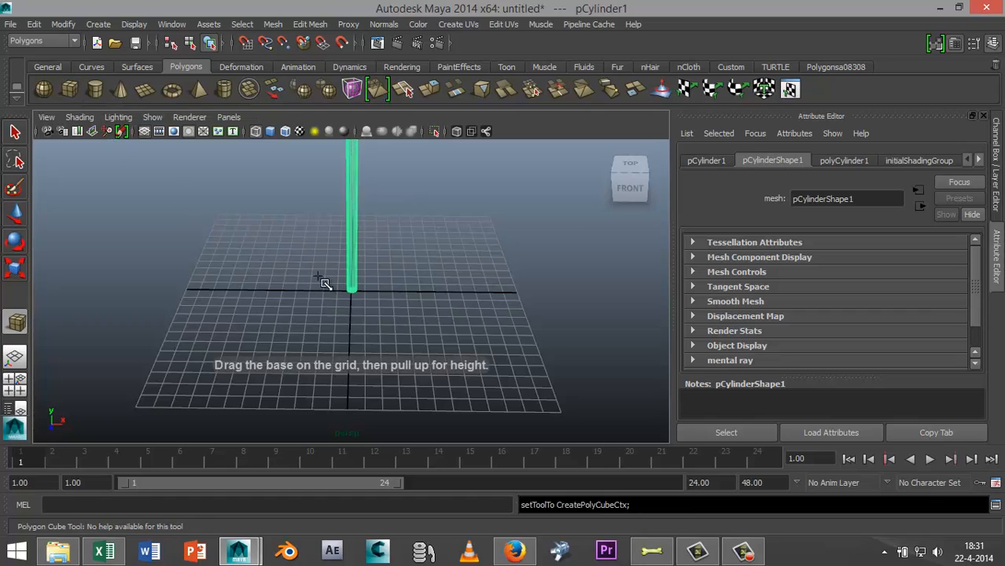
Step: Draw polygon cube pCube1 on the grid beside the pole as a thin flat slab
left_click_drag(352, 294, 440, 294)
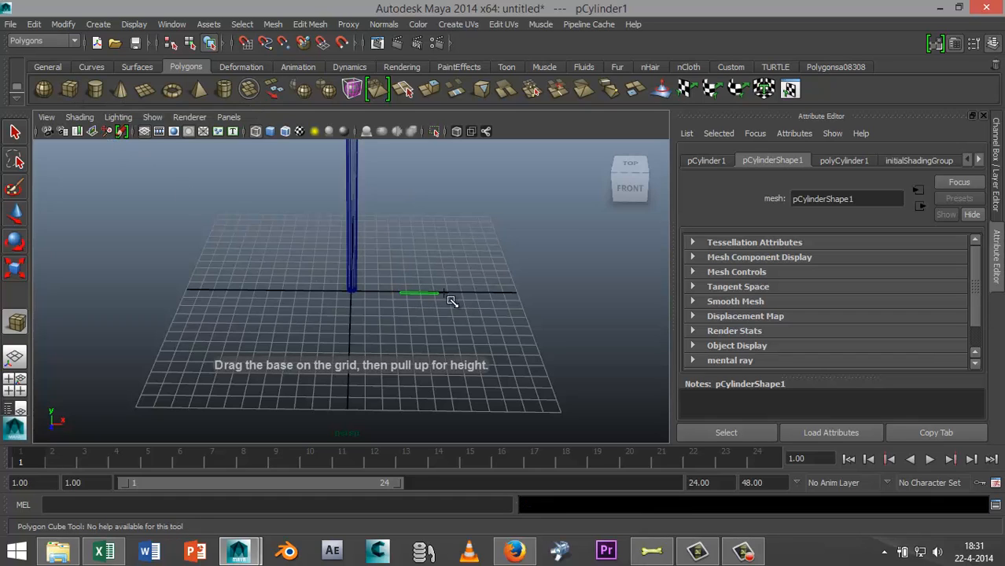
left_click_drag(399, 294, 497, 307)
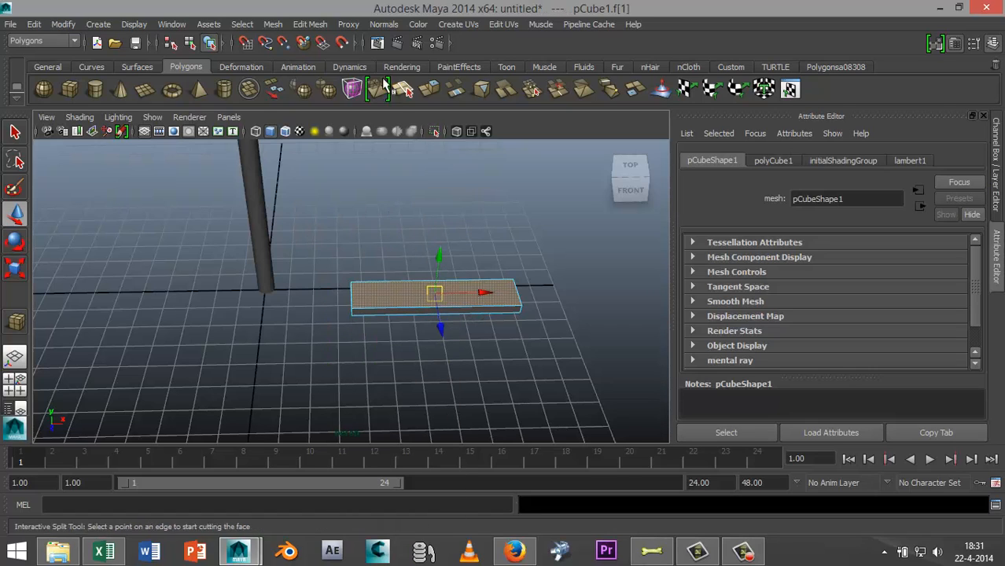
Step: Extrude the slab's top face twice via Edit Mesh > Extrude to form a raised inset lip
left_click(310, 23)
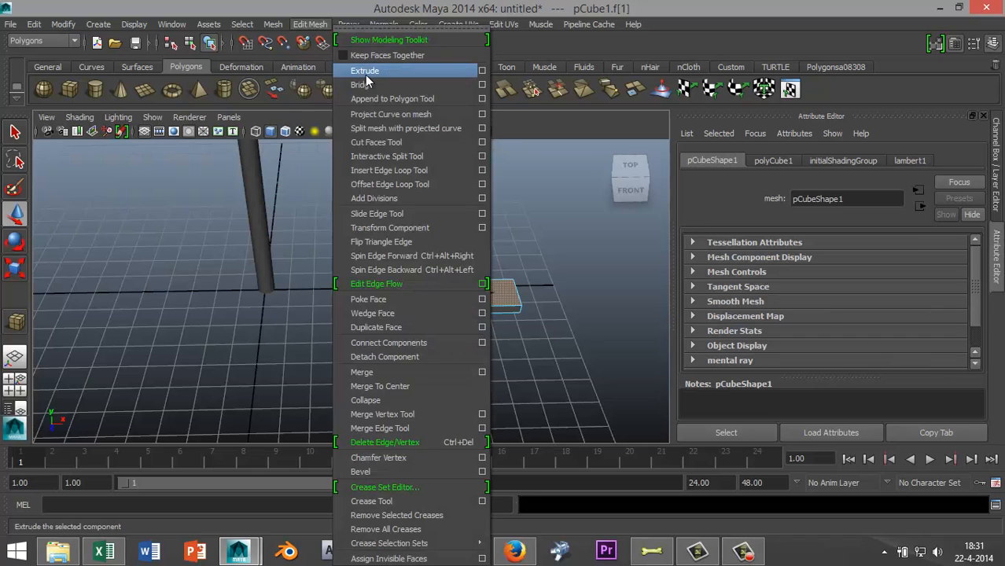
left_click(365, 70)
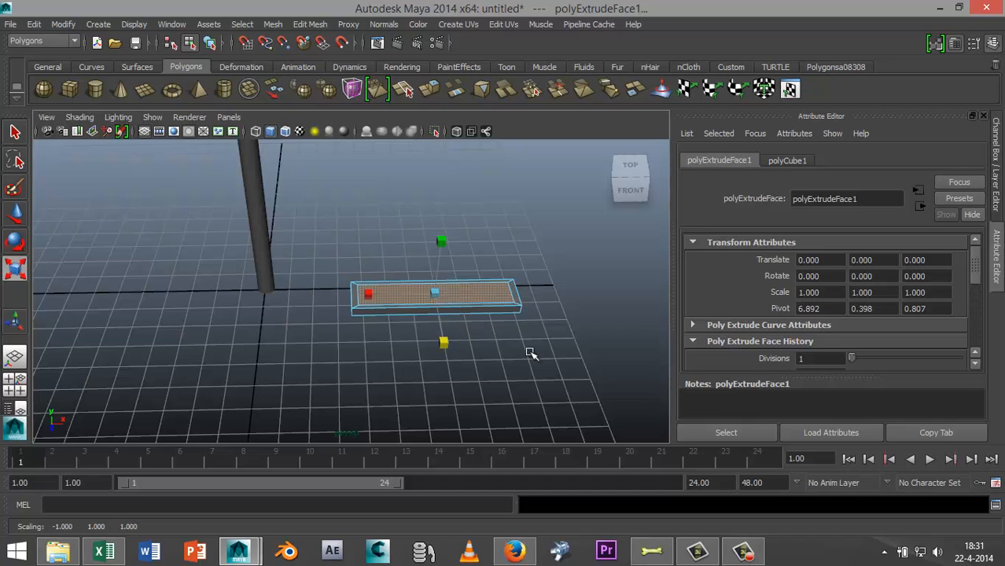
left_click(309, 23)
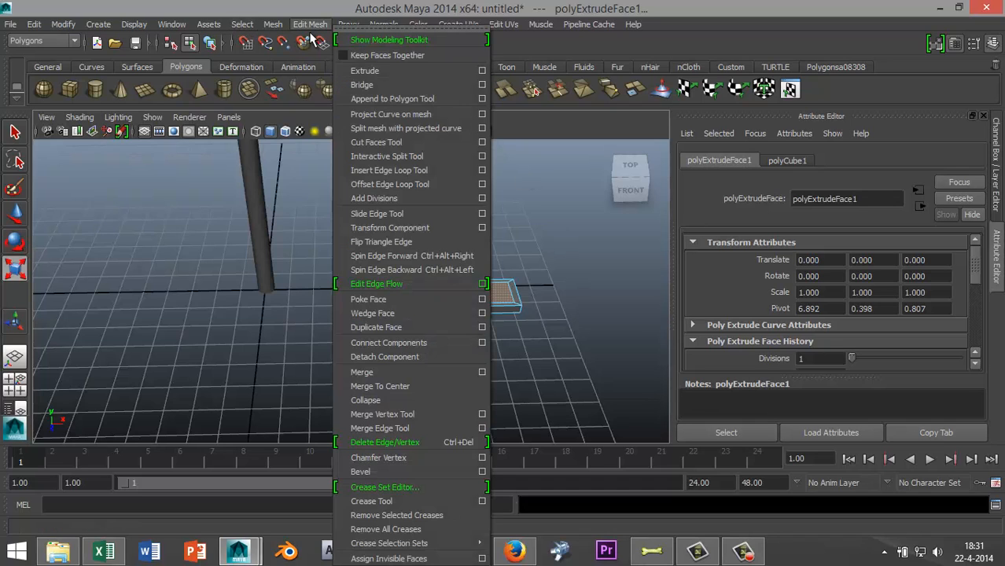
left_click(364, 70)
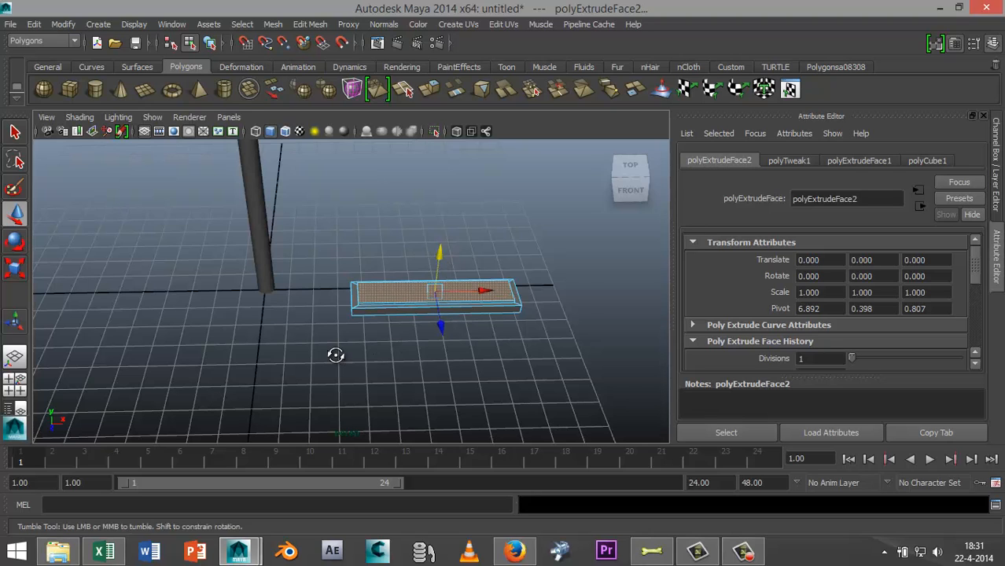
left_click_drag(336, 355, 418, 334)
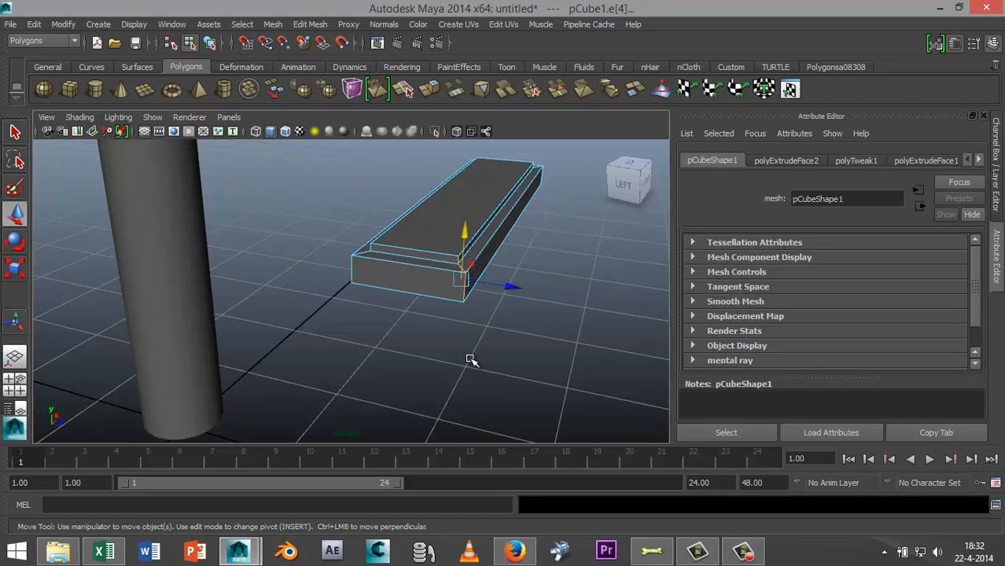
Step: Move the slab's inner-end edges inward so it becomes a wedge narrow toward the column
left_click_drag(511, 287, 475, 285)
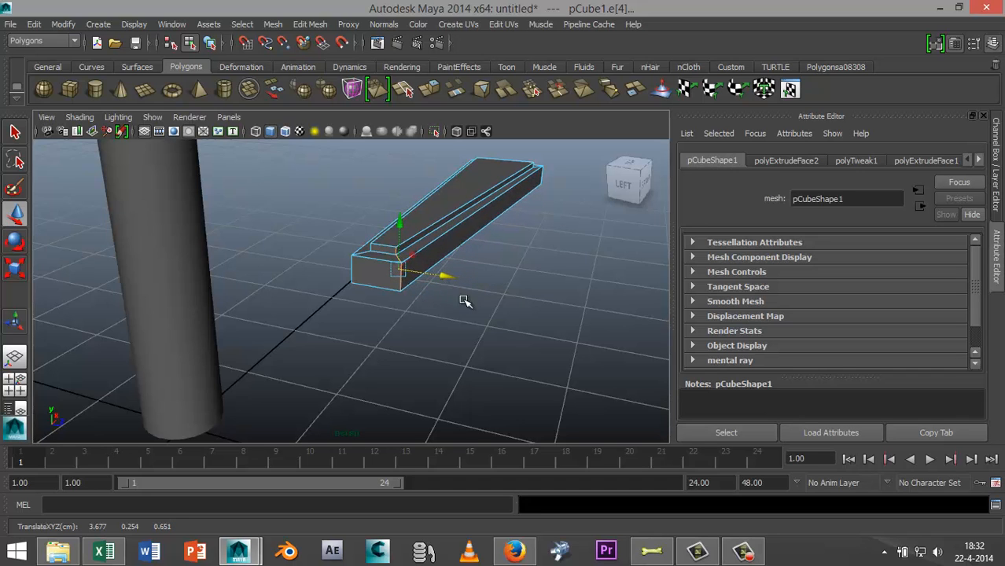
left_click_drag(464, 302, 412, 326)
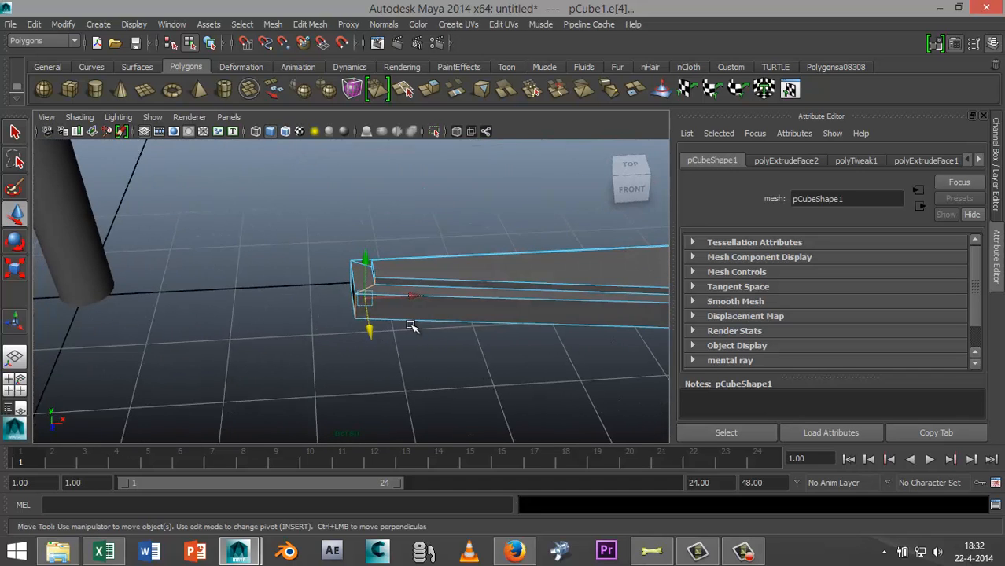
left_click_drag(412, 325, 485, 368)
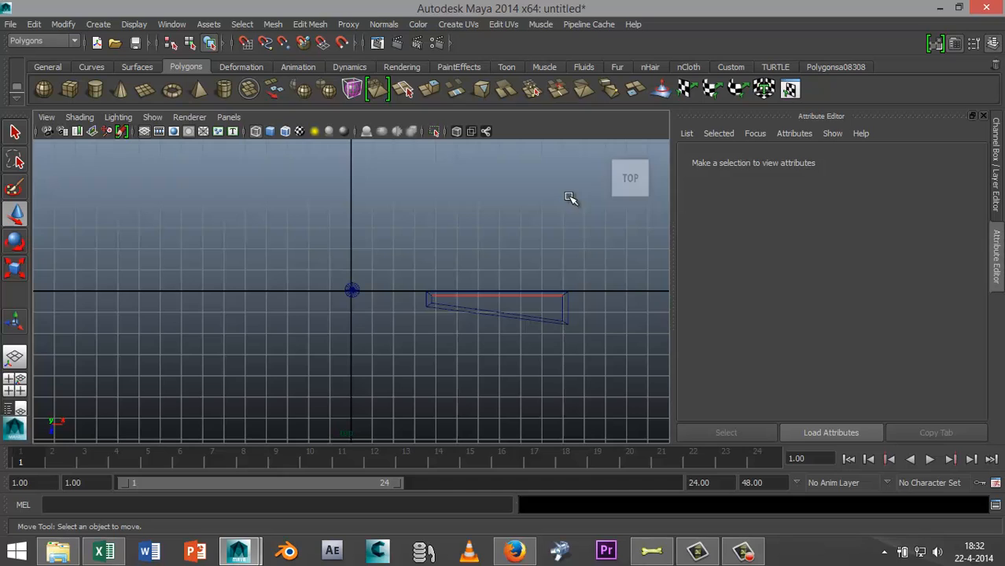
Step: In Top view, move the wedge so its narrow end sits against the cylinder at the origin
left_click(495, 302)
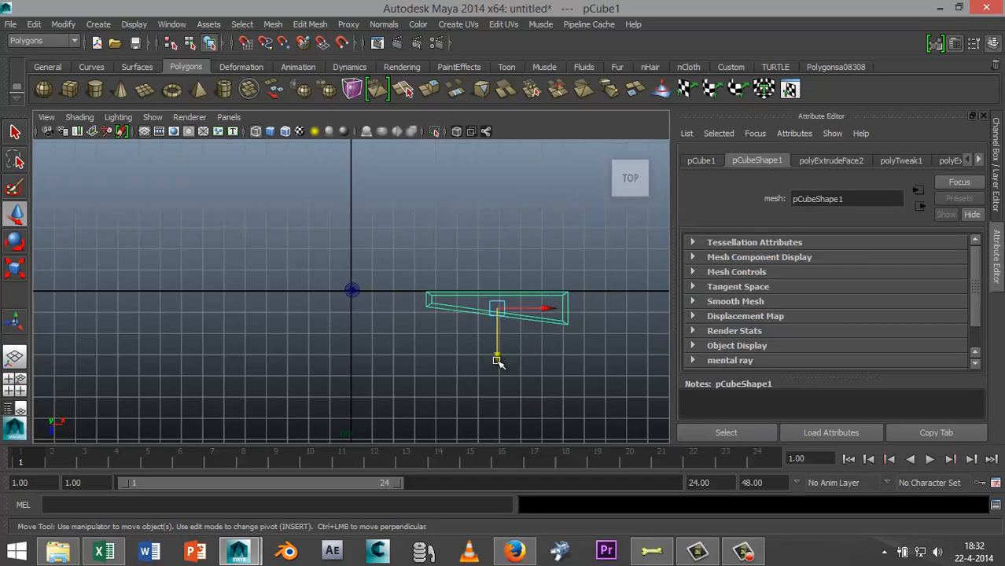
left_click_drag(497, 362, 497, 349)
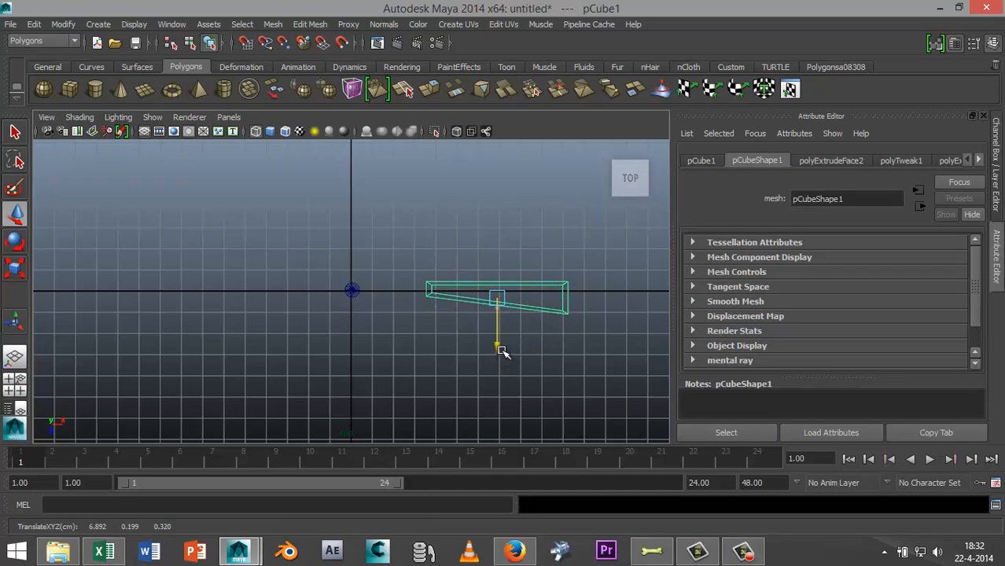
mouse_move(547, 299)
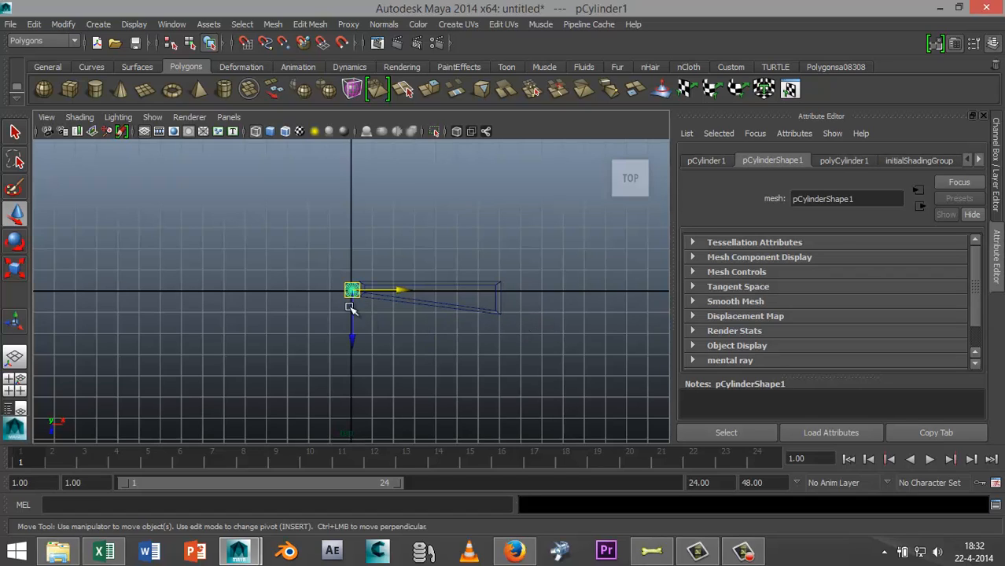
mouse_move(434, 323)
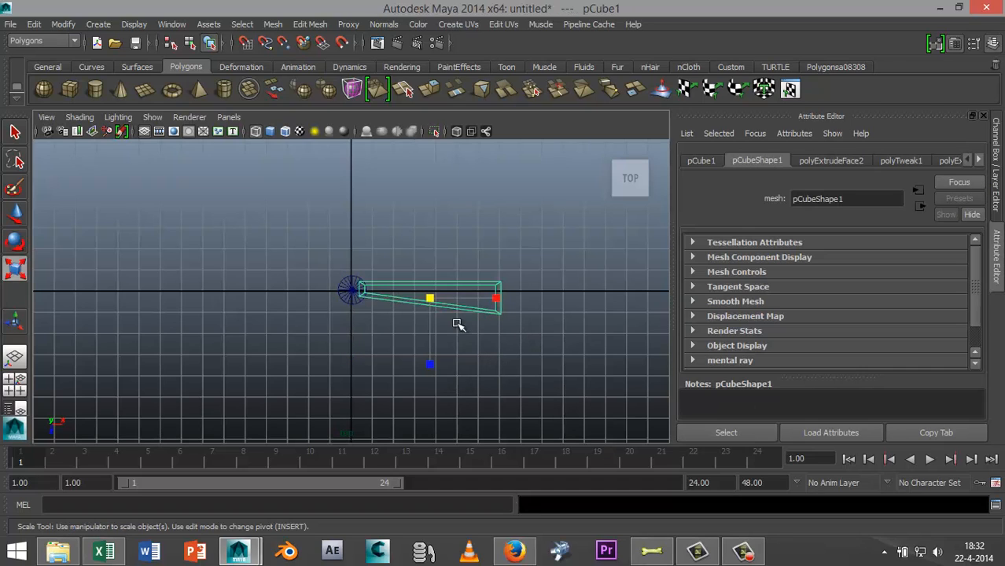
left_click_drag(495, 299, 475, 298)
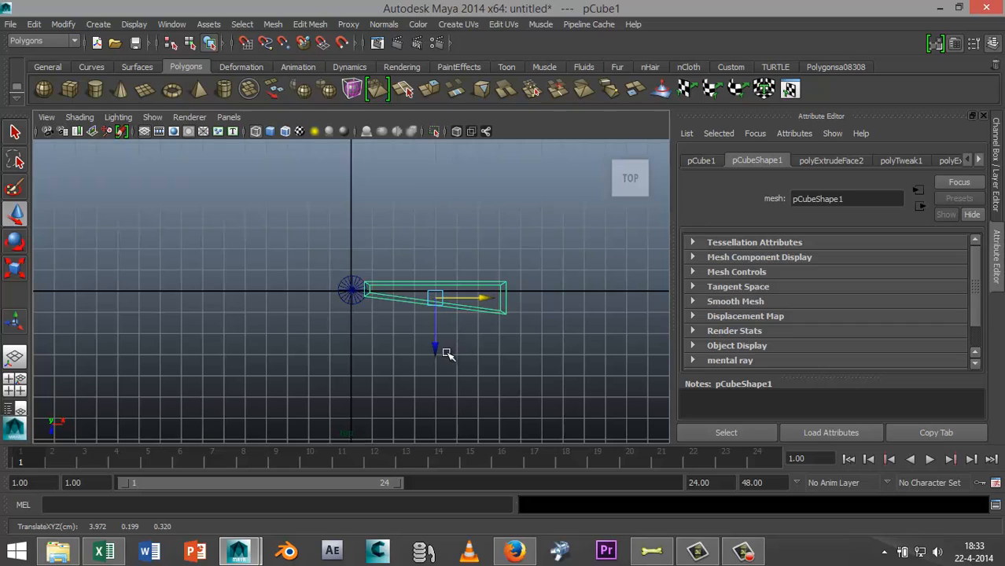
mouse_move(405, 355)
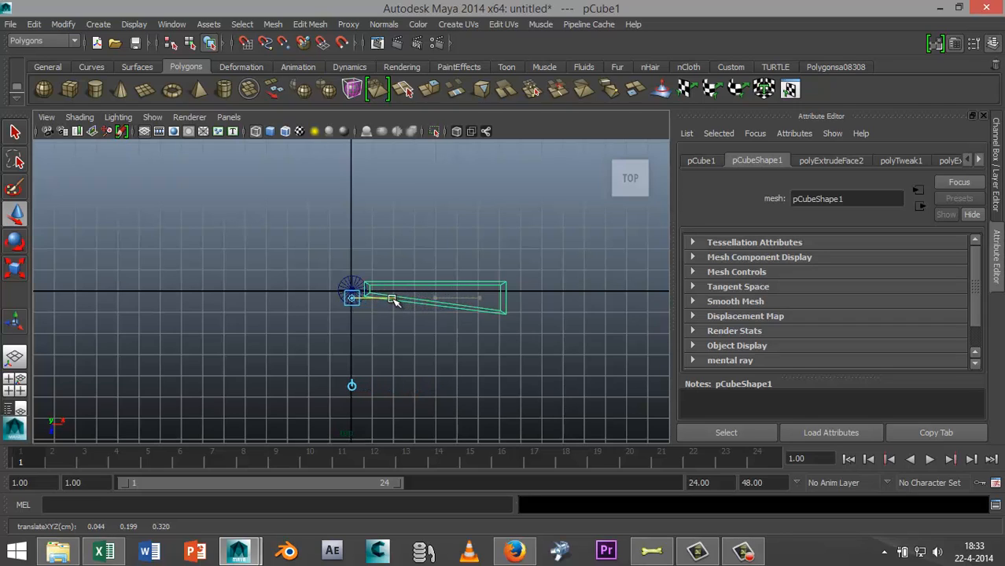
Step: Move the wedge's pivot manipulator onto the column's centre in the top view
left_click_drag(392, 298, 352, 332)
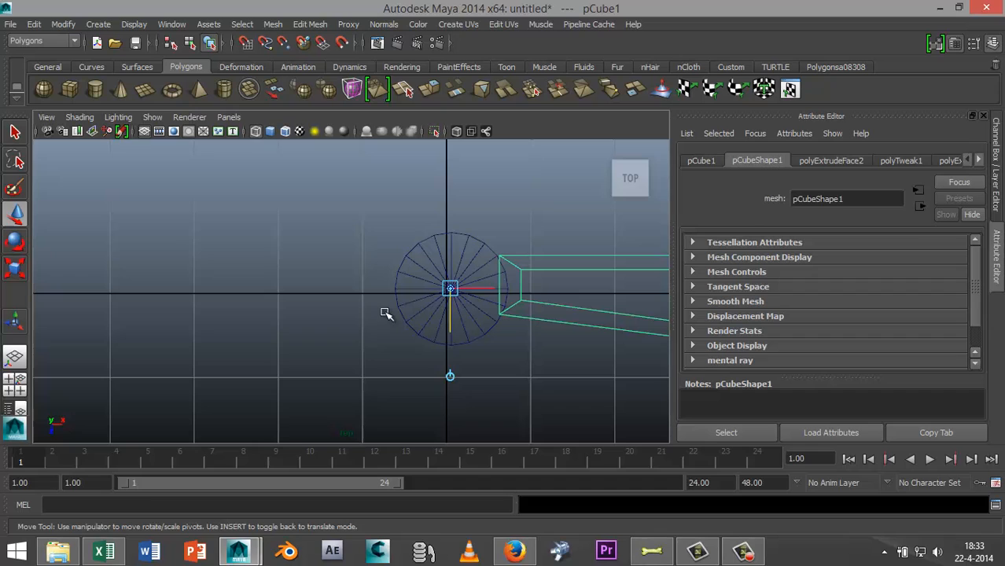
left_click_drag(385, 313, 346, 308)
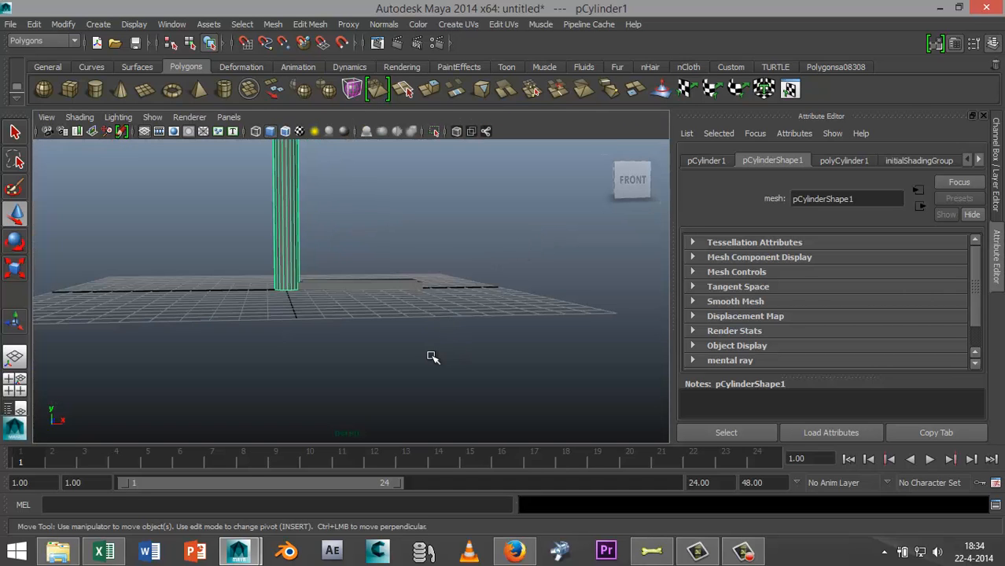
Step: Orbit the view to see the step and column from the front
left_click_drag(432, 356, 267, 220)
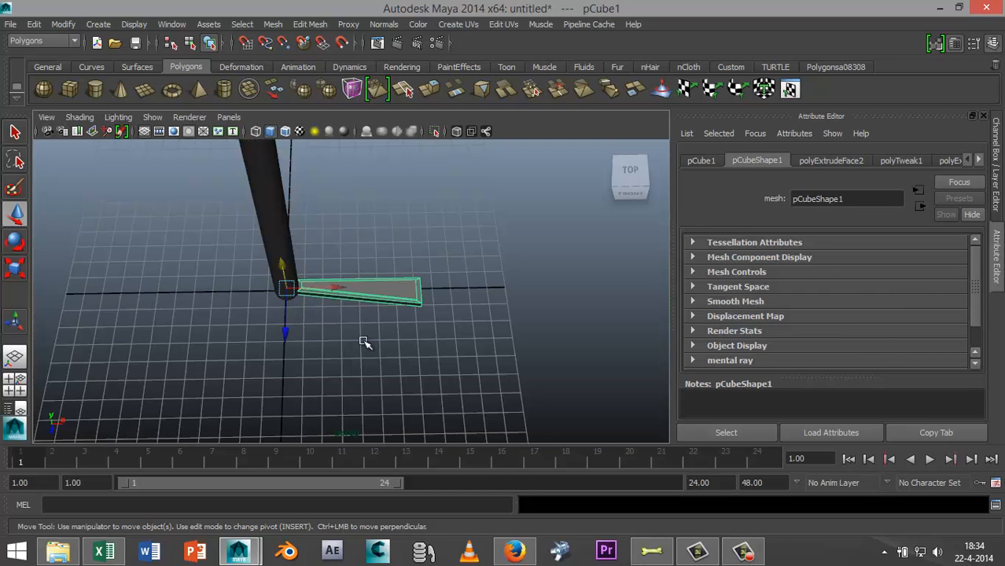
left_click_drag(365, 342, 459, 302)
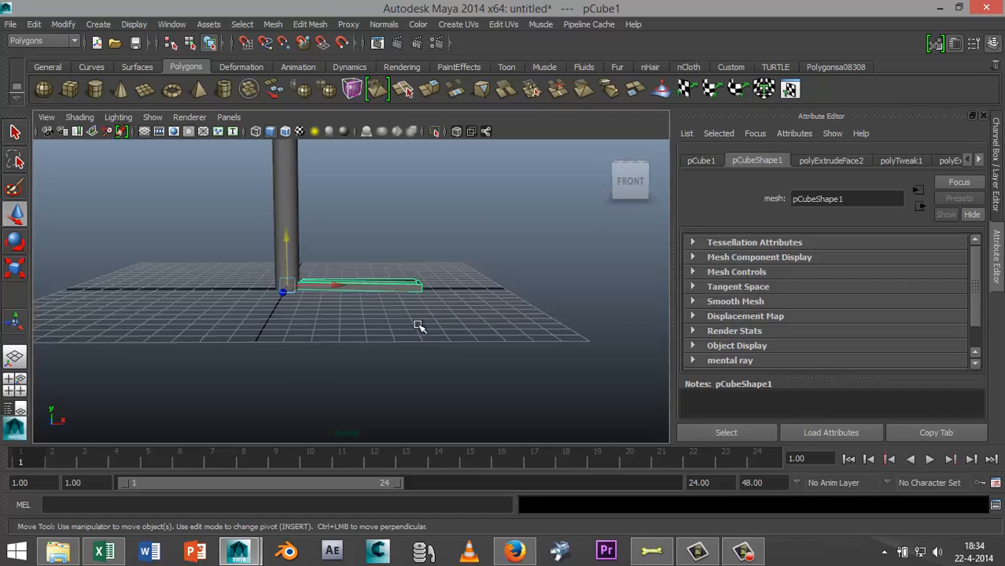
mouse_move(292, 294)
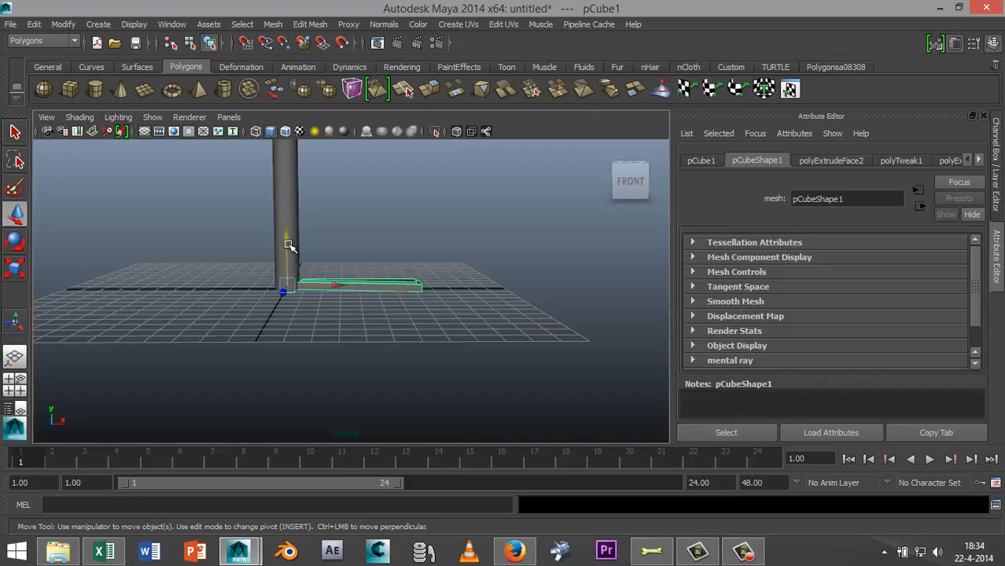
mouse_move(507, 298)
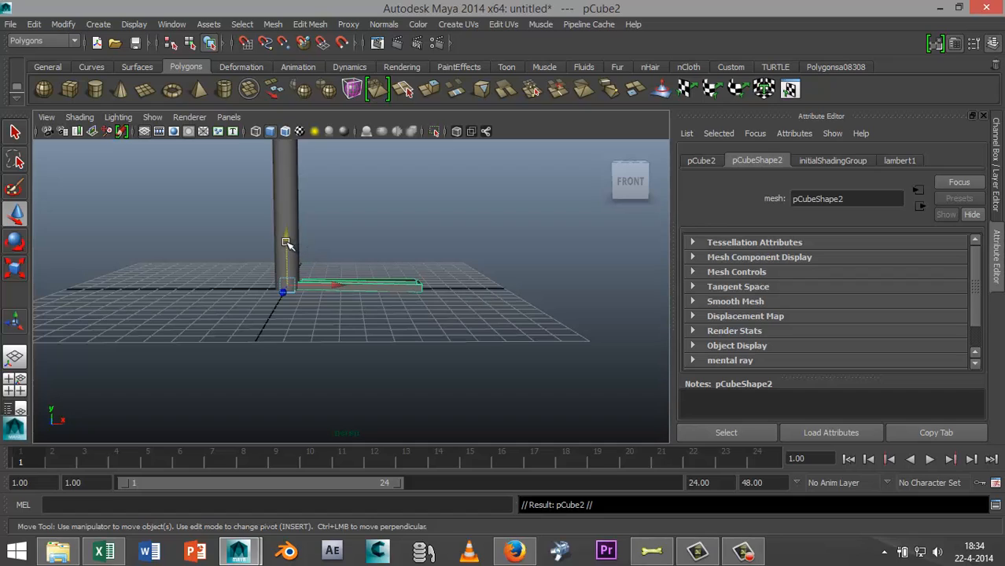
Step: Lift duplicate pCube2 and set its Translate Y to 1.75 in the Attribute Editor
left_click_drag(286, 242, 282, 220)
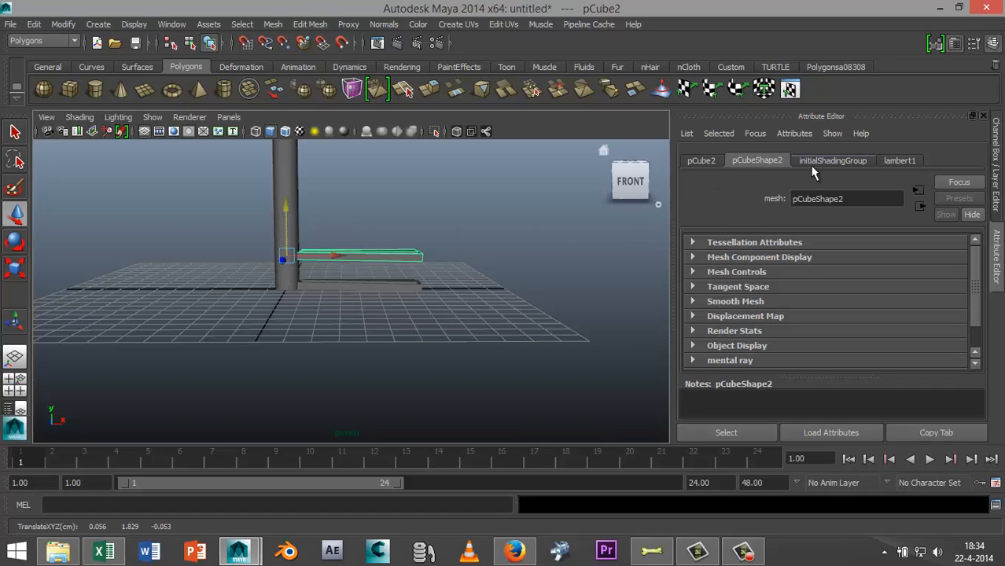
left_click(701, 161)
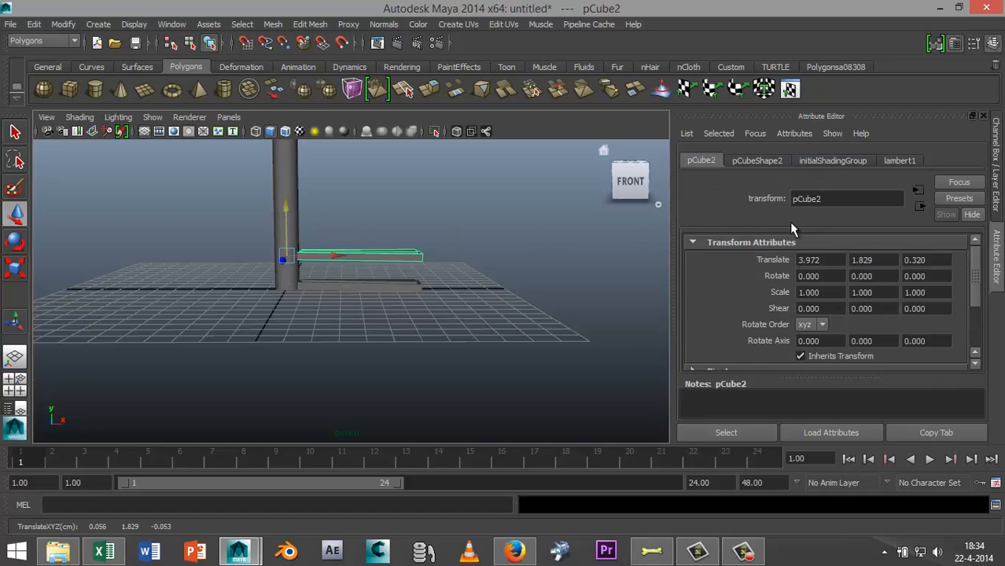
mouse_move(715, 254)
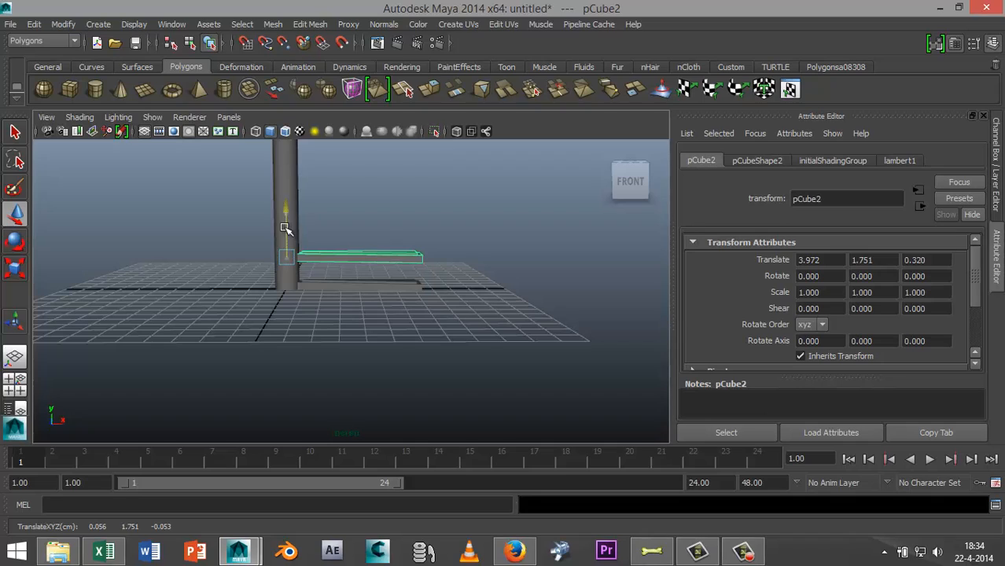
left_click(871, 259)
type("1.75")
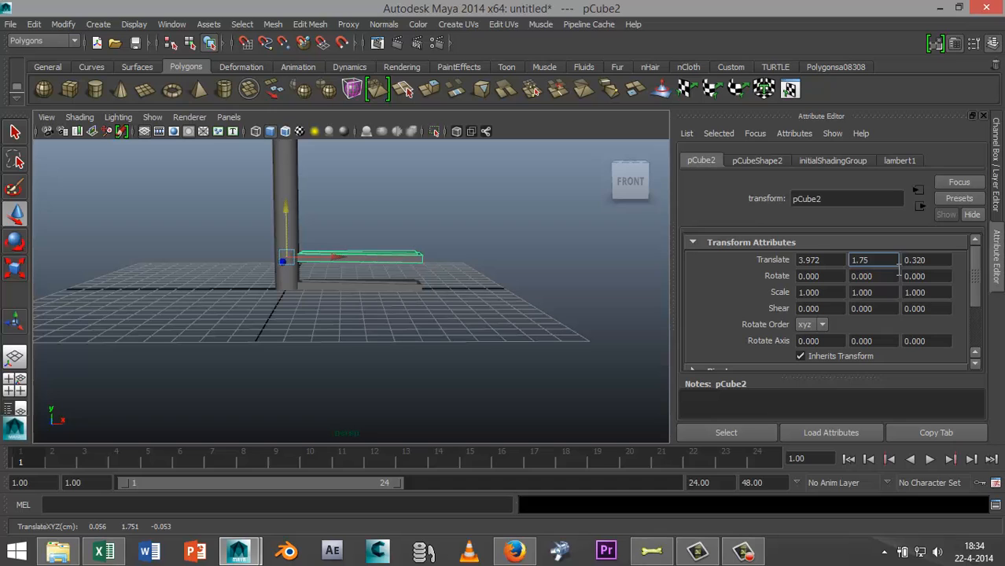
left_click(552, 305)
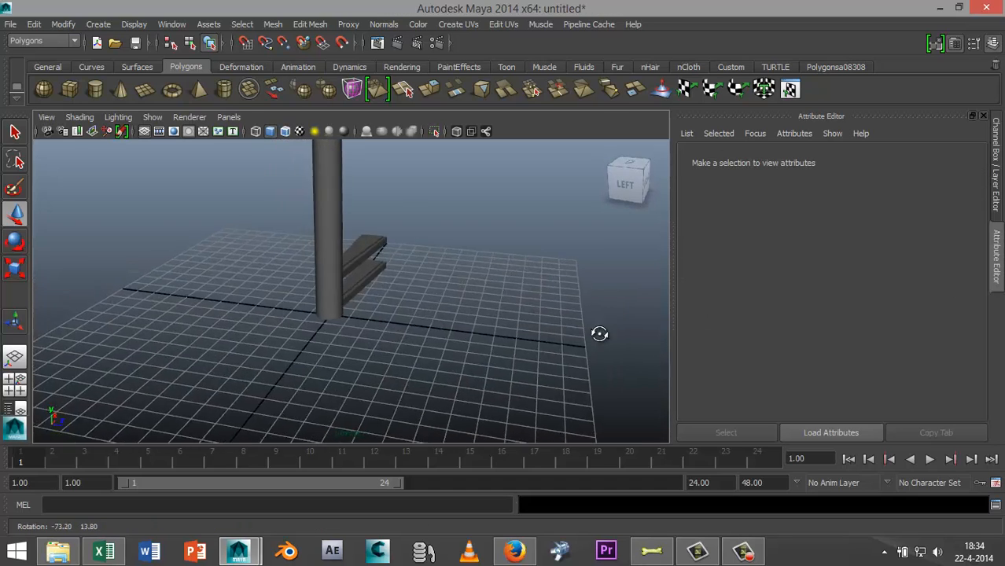
left_click_drag(599, 333, 470, 306)
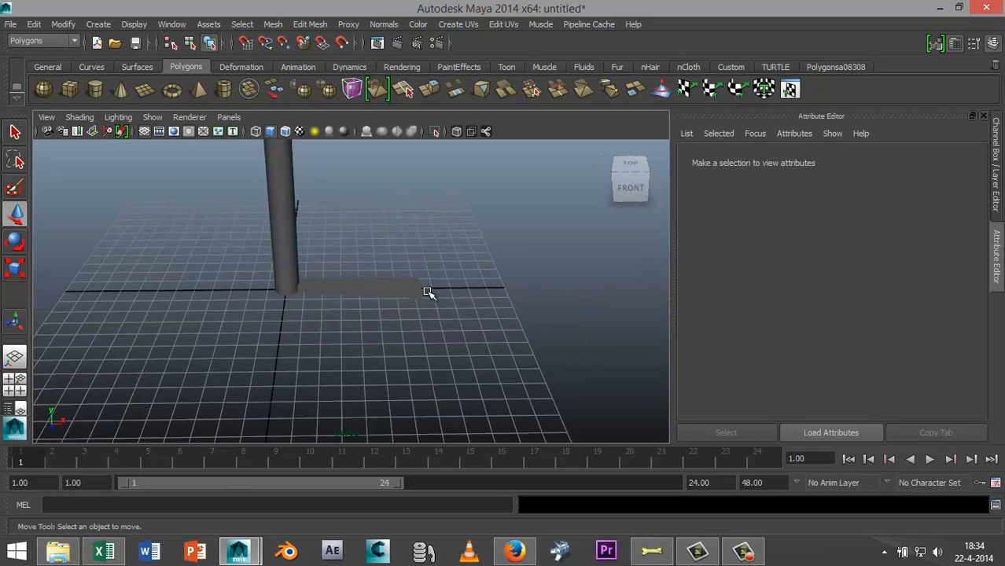
Step: Select pCube1 and bring up the Edit > Duplicate Special option box
left_click(362, 286)
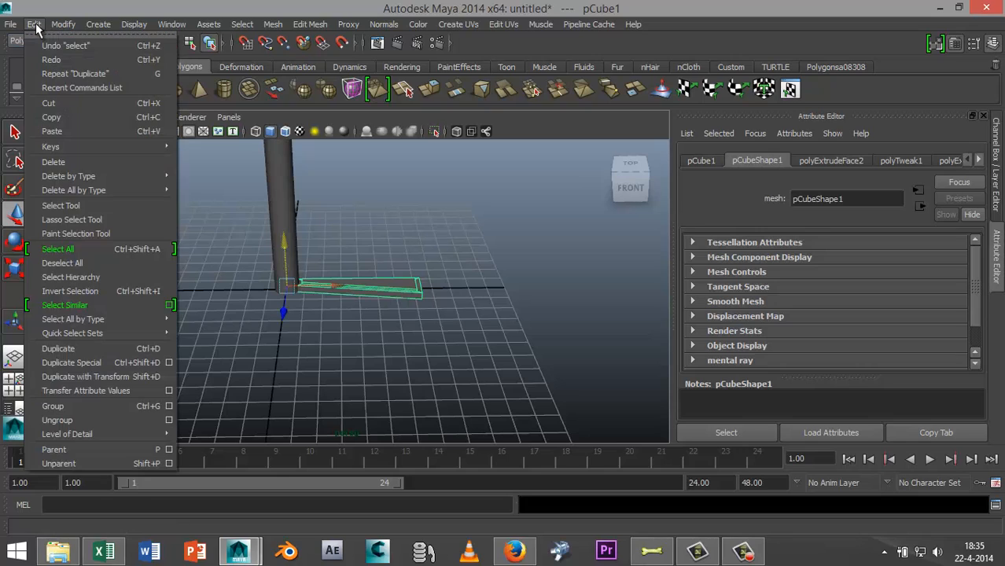
mouse_move(122, 314)
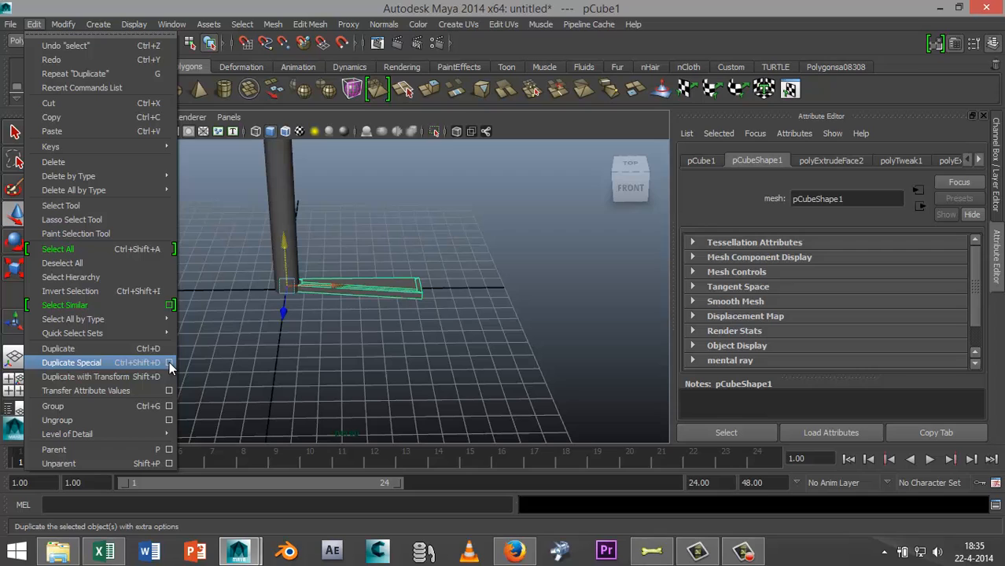
left_click(170, 362)
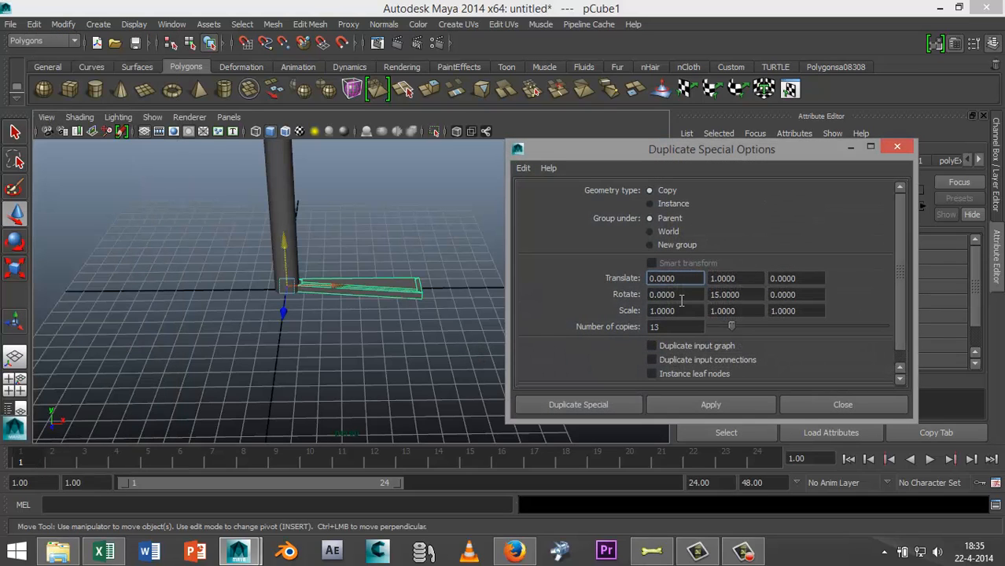
Step: Reset Duplicate Special options, then enter Translate Y 1.75 and the number of copies
left_click(521, 167)
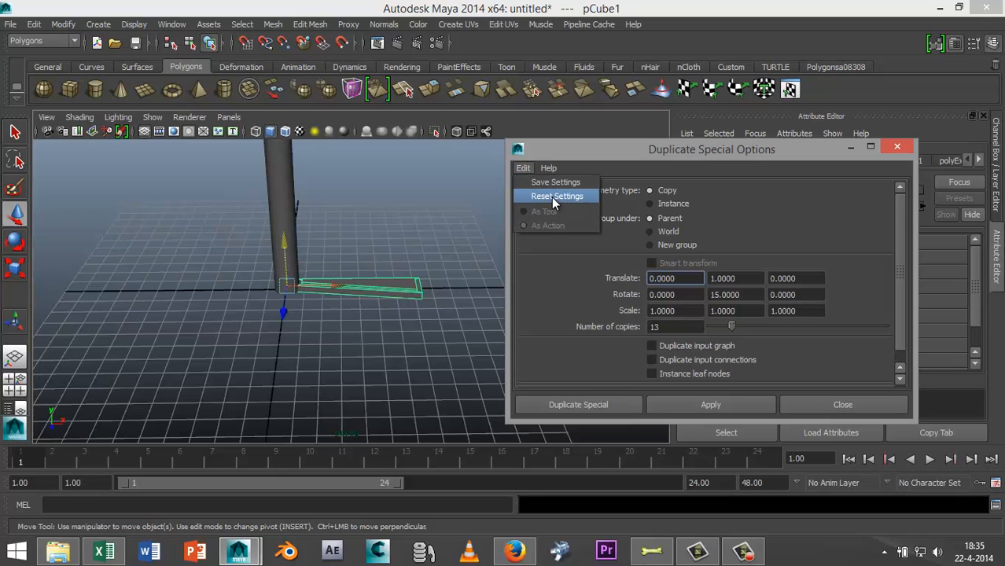
left_click(556, 194)
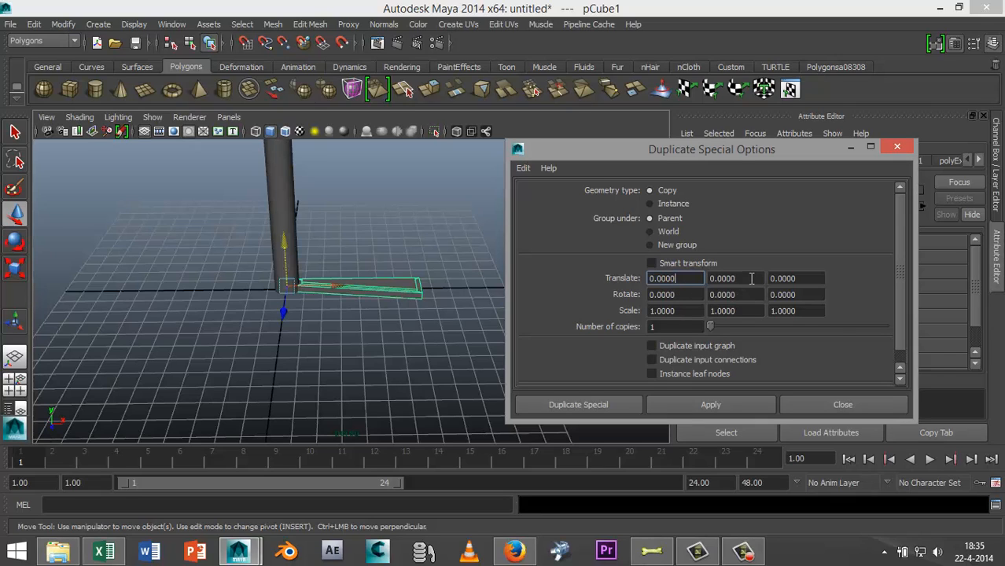
type("1")
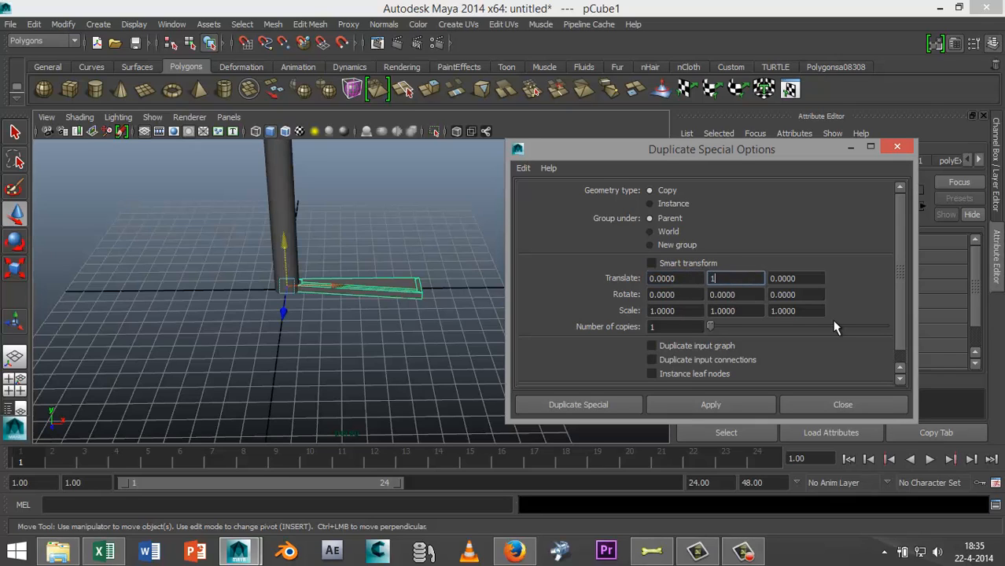
type("1.7500")
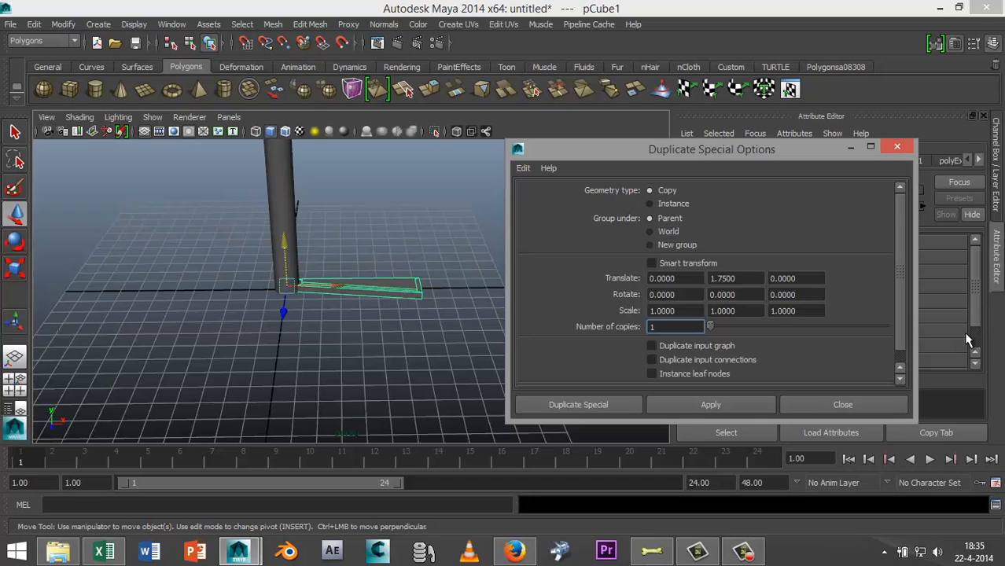
type("1")
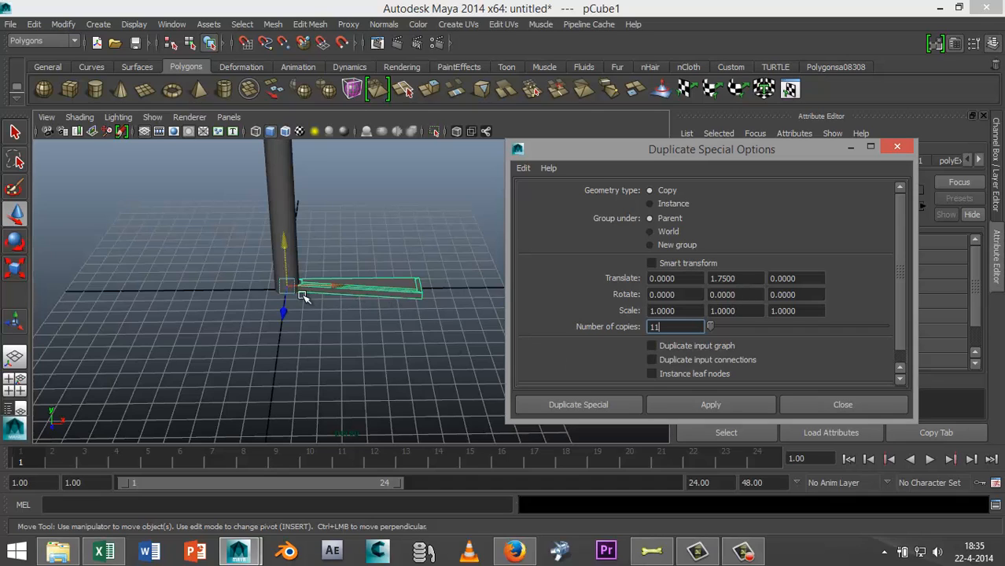
mouse_move(433, 303)
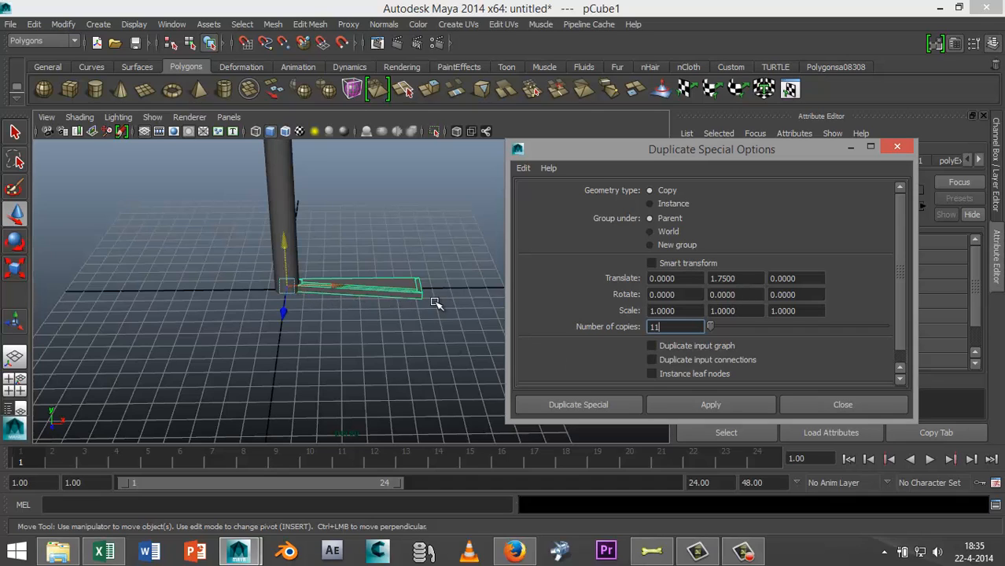
mouse_move(297, 214)
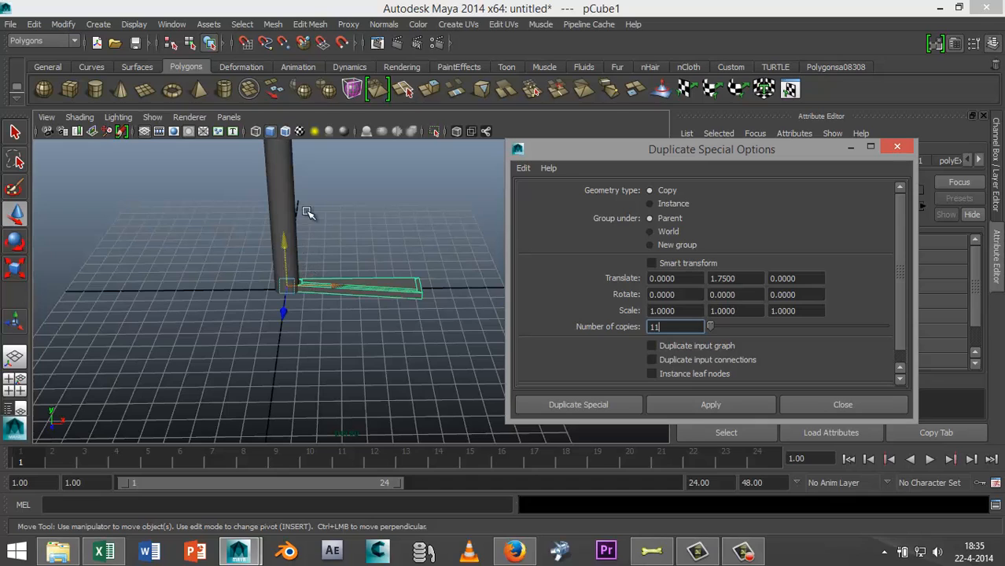
mouse_move(318, 273)
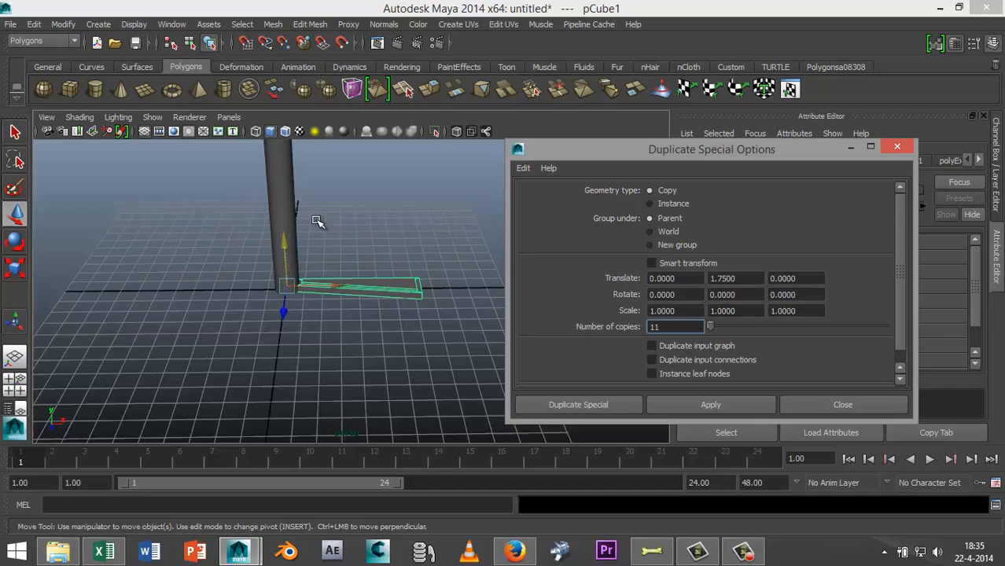
mouse_move(686, 393)
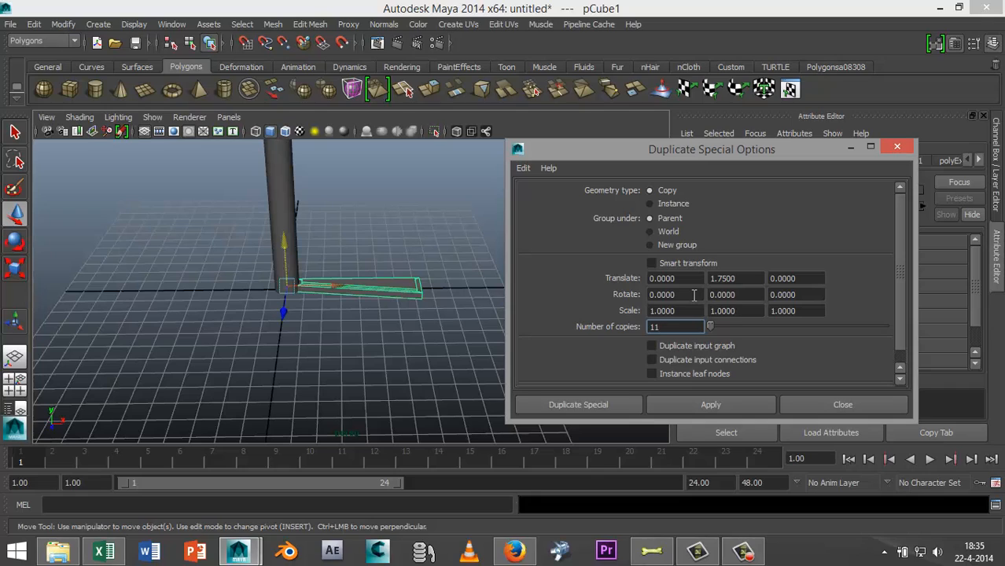
Step: Enter 12 copies and a 6.92-degree Rotate Y value in Duplicate Special Options
left_click(674, 294)
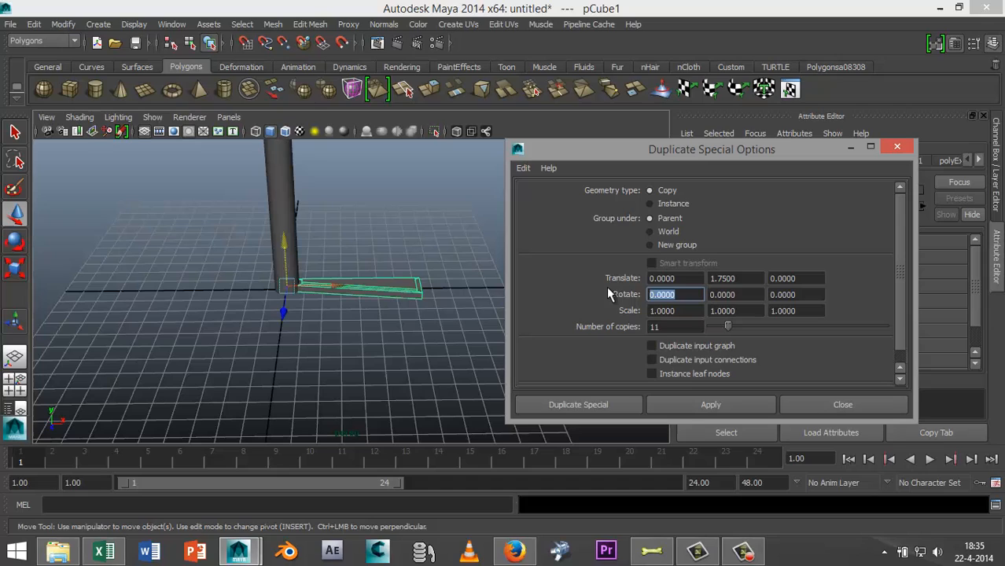
left_click(673, 325)
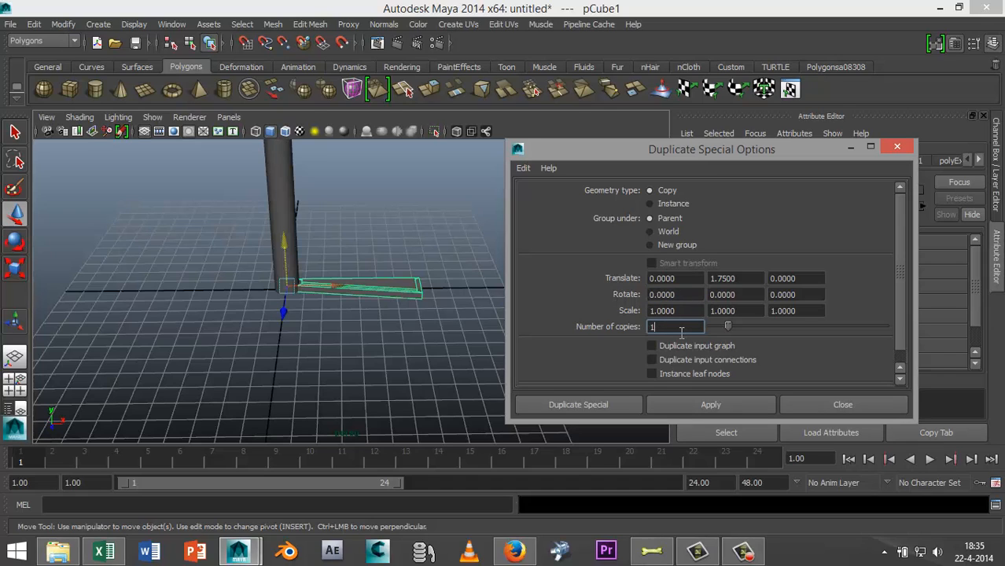
type("2")
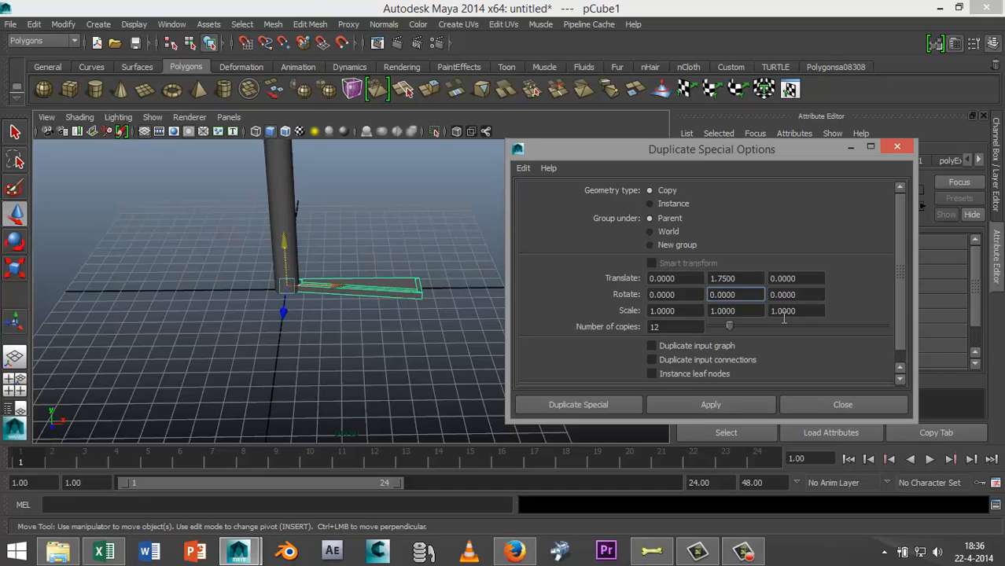
left_click(734, 294)
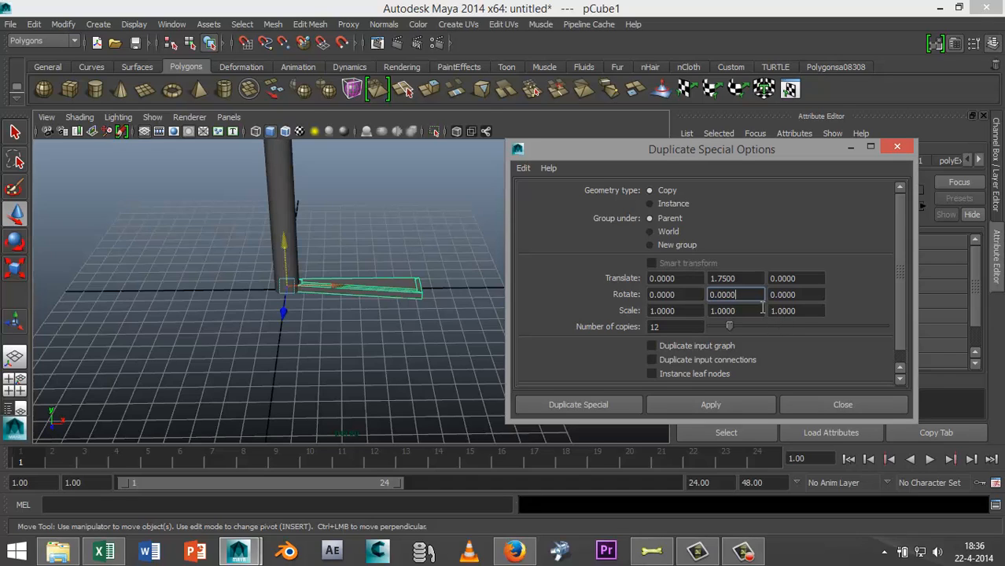
double_click(734, 294)
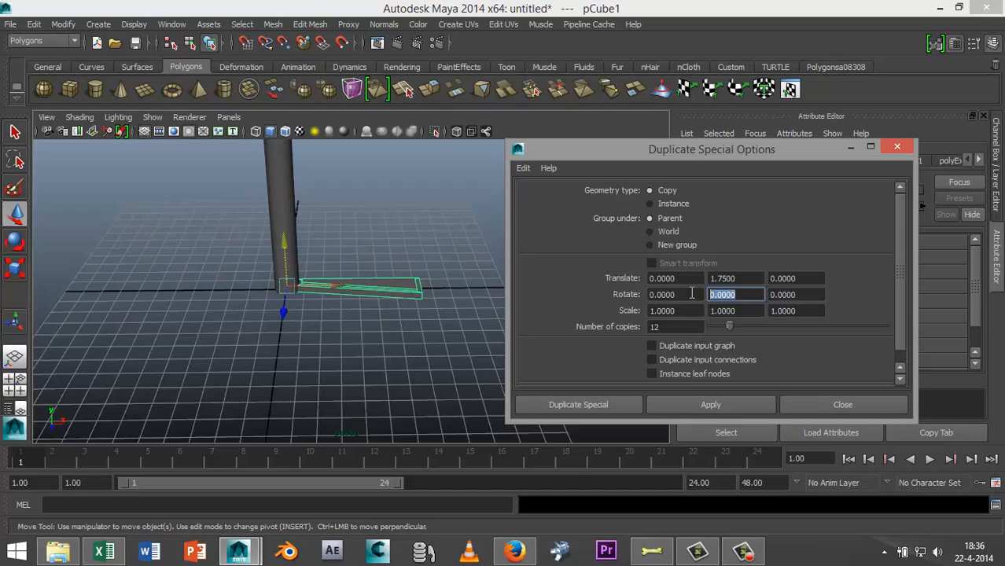
type("6.92")
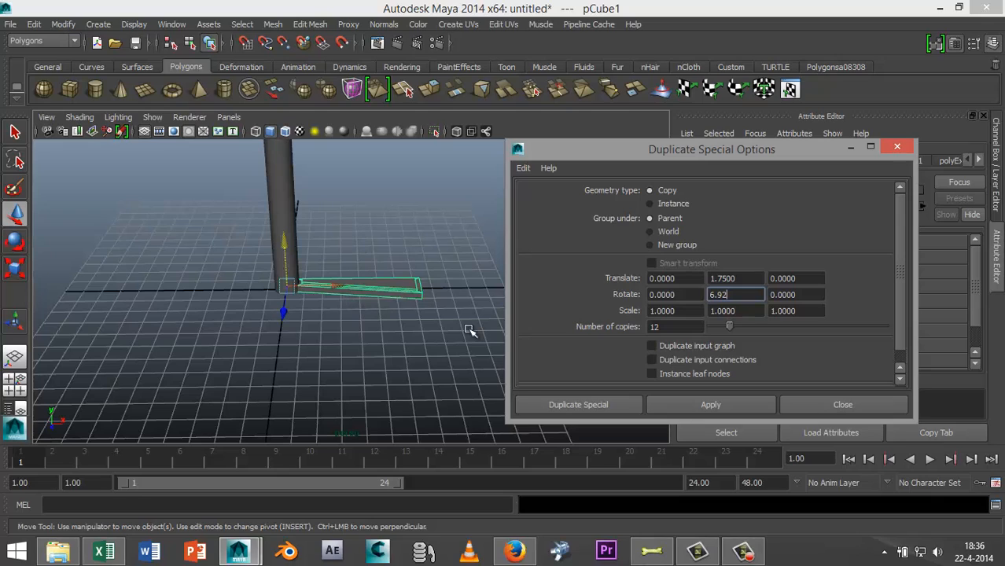
mouse_move(617, 422)
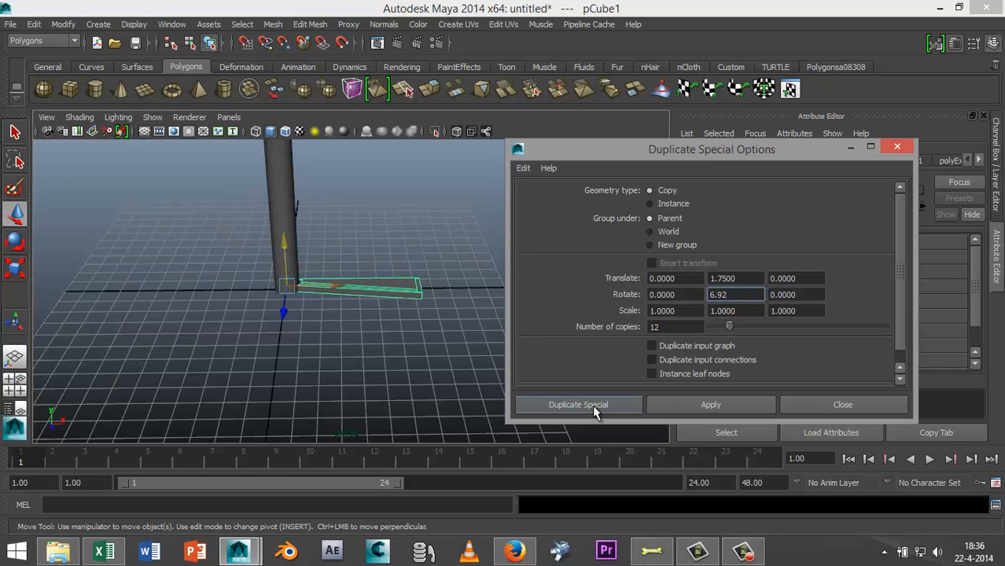
Step: Run Duplicate Special to create the twelve raised, rotated step copies
left_click(577, 404)
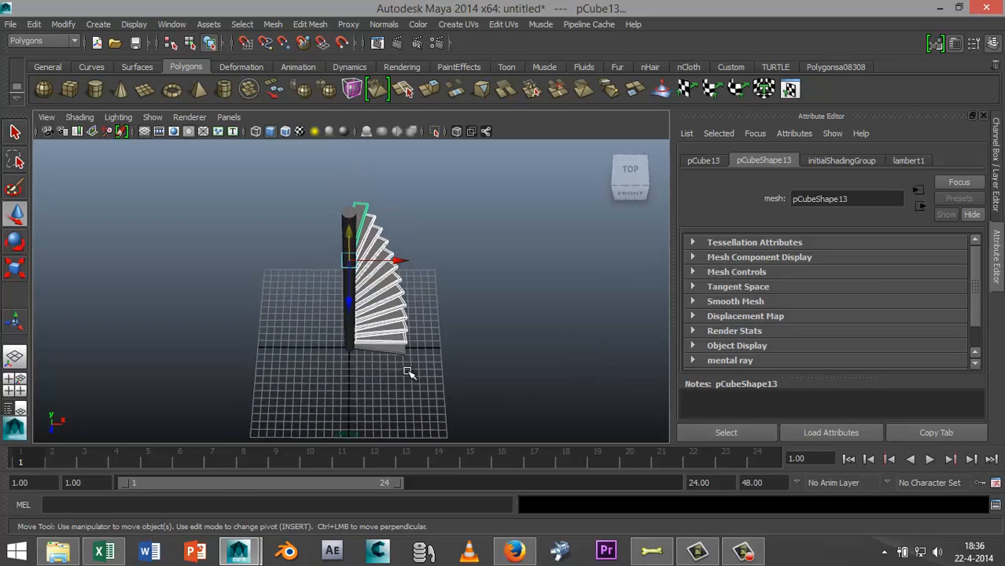
mouse_move(503, 365)
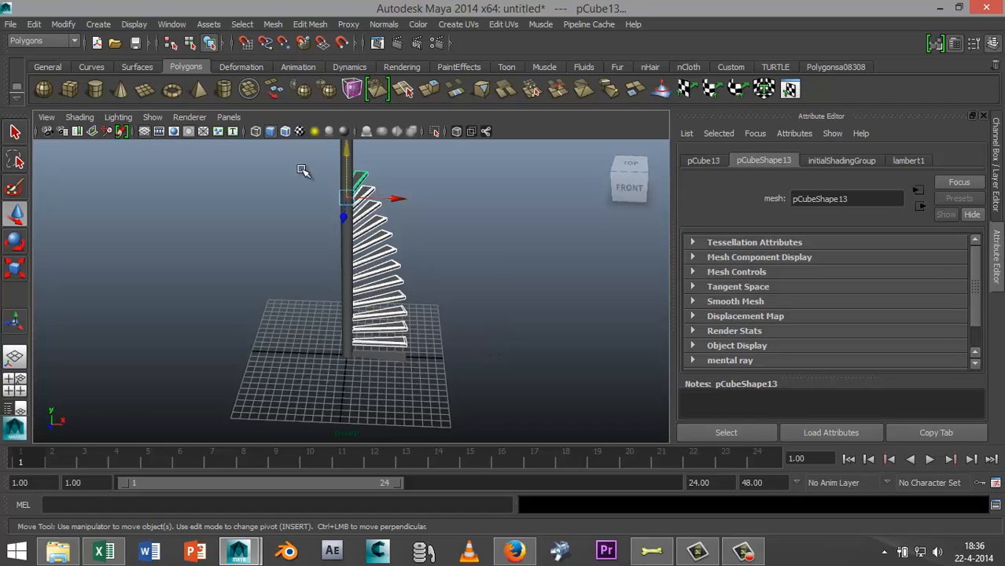
mouse_move(285, 199)
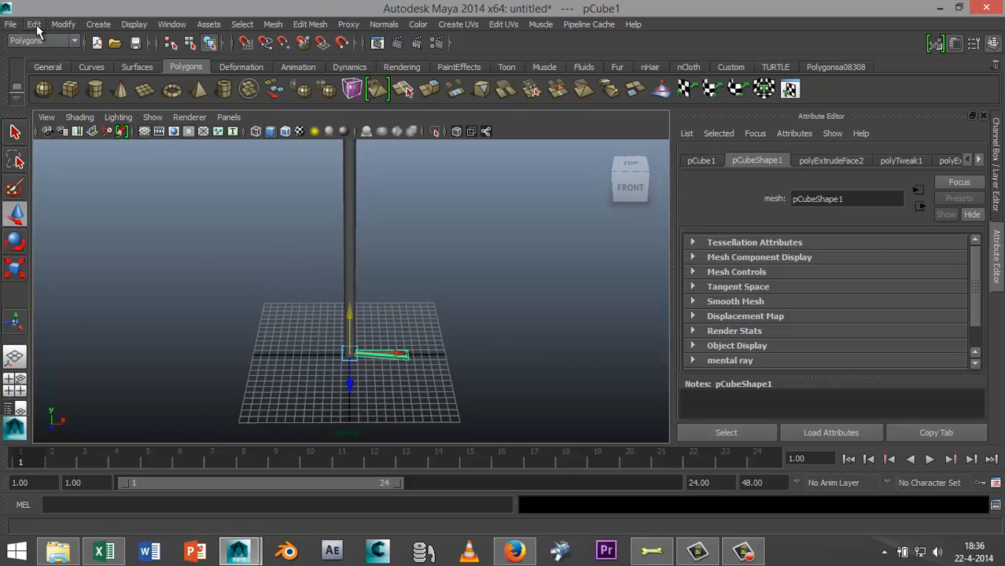
Step: Reopen Duplicate Special via Edit, change Rotate Y to 13.84 and recreate the copies
left_click(35, 22)
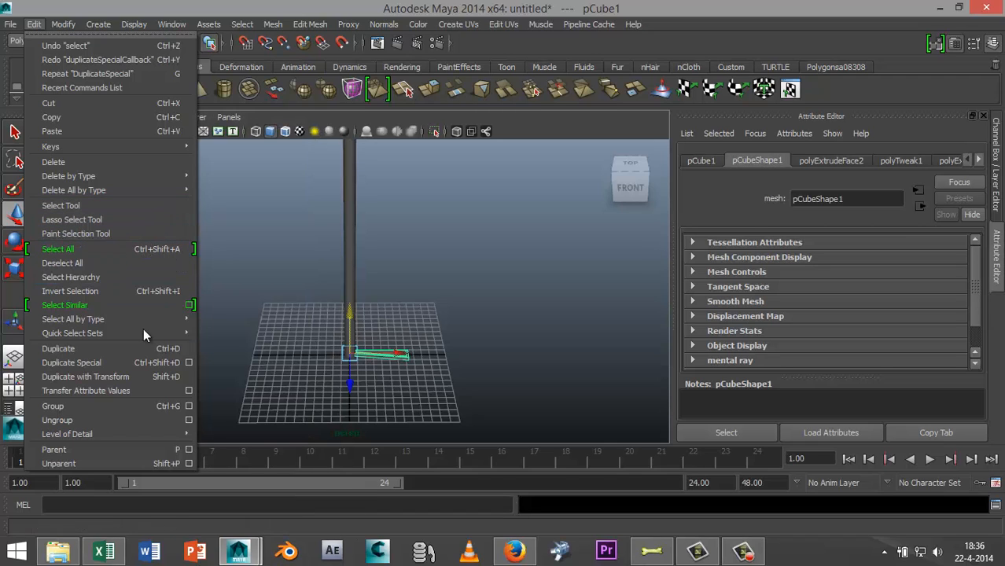
left_click(190, 364)
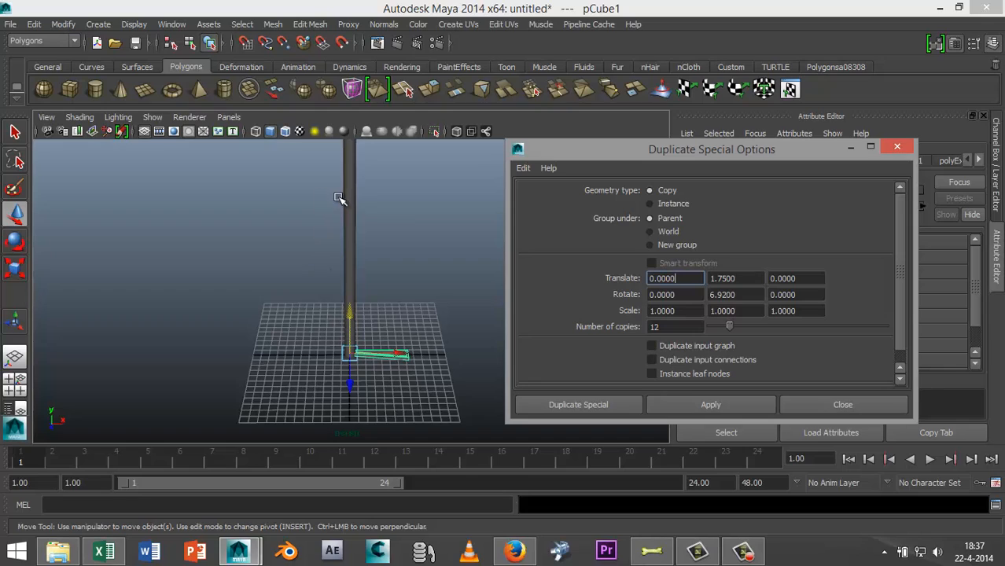
mouse_move(380, 220)
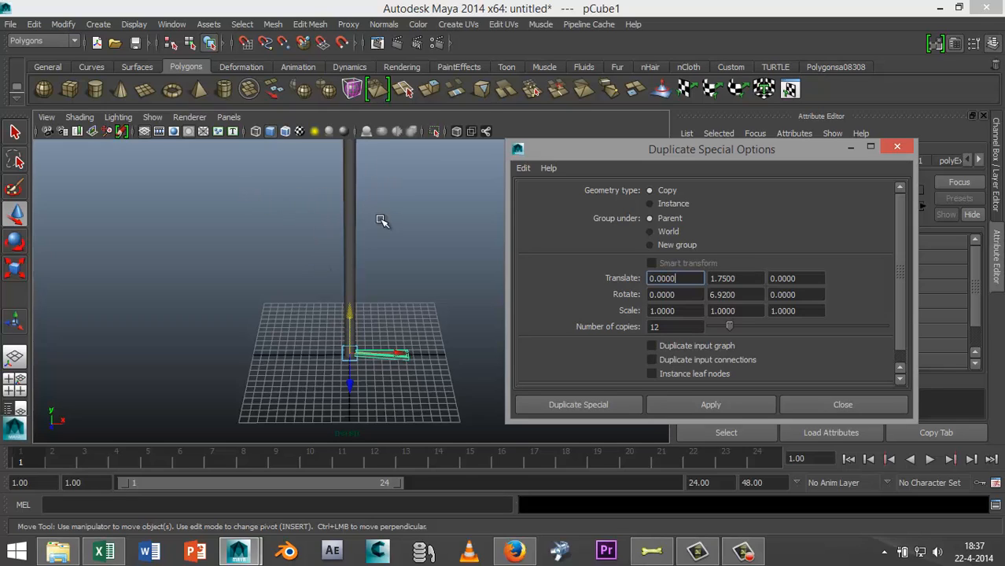
mouse_move(500, 315)
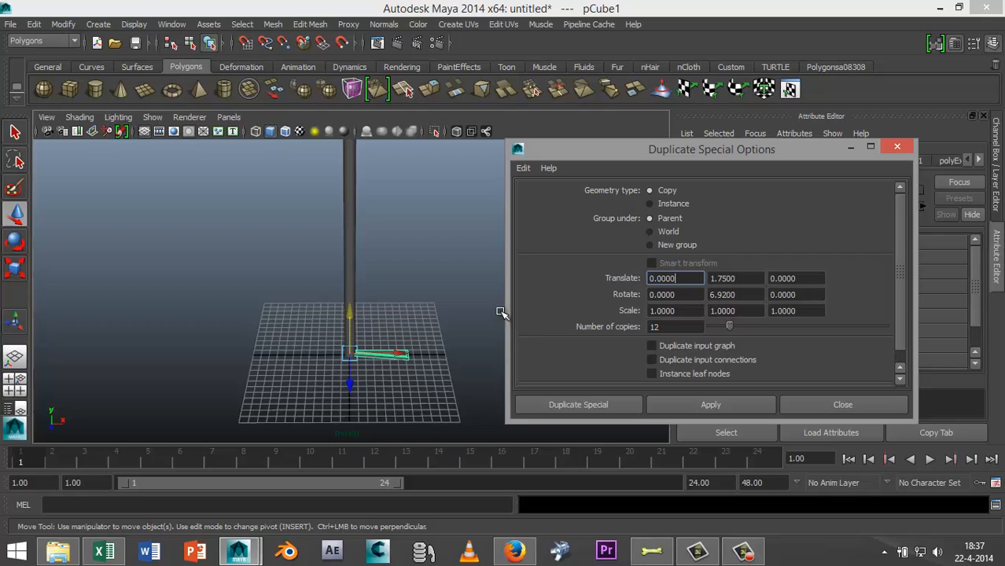
mouse_move(506, 324)
type("1")
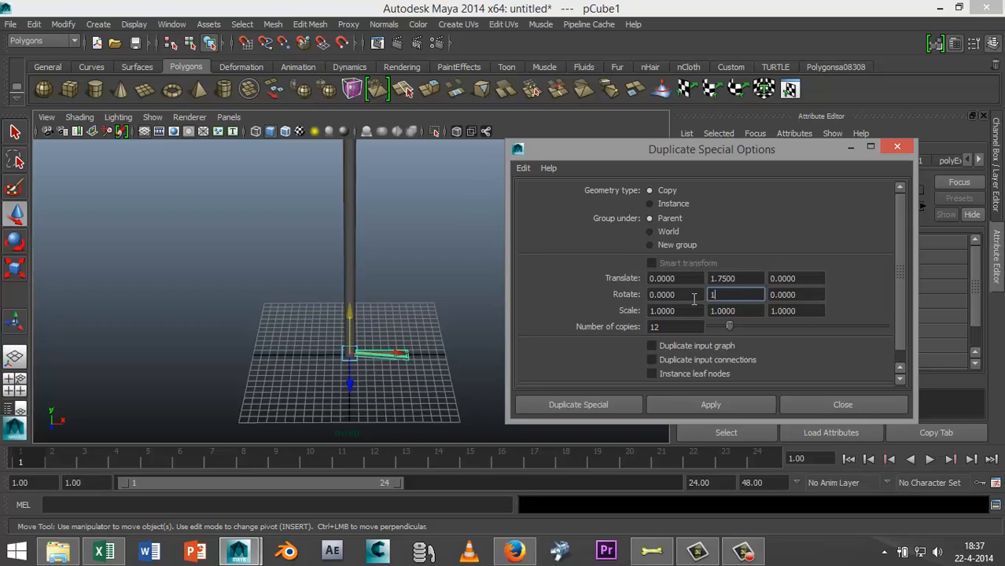
type("3.84")
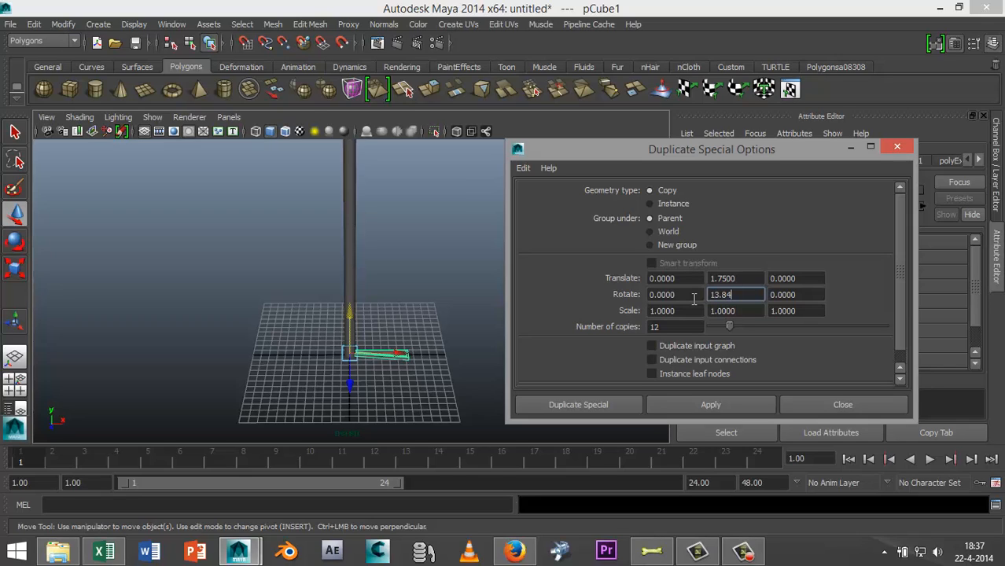
left_click(578, 404)
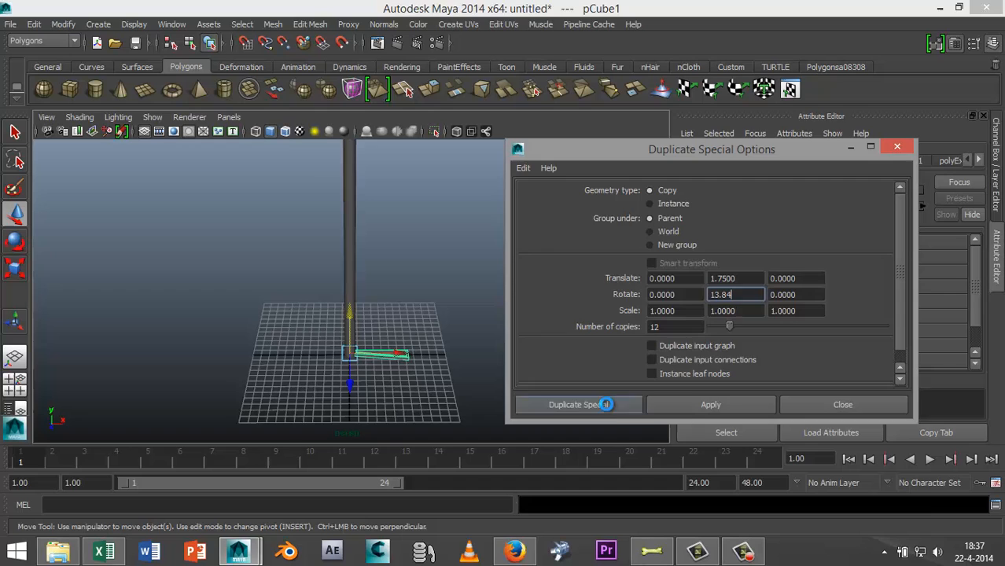
left_click(579, 404)
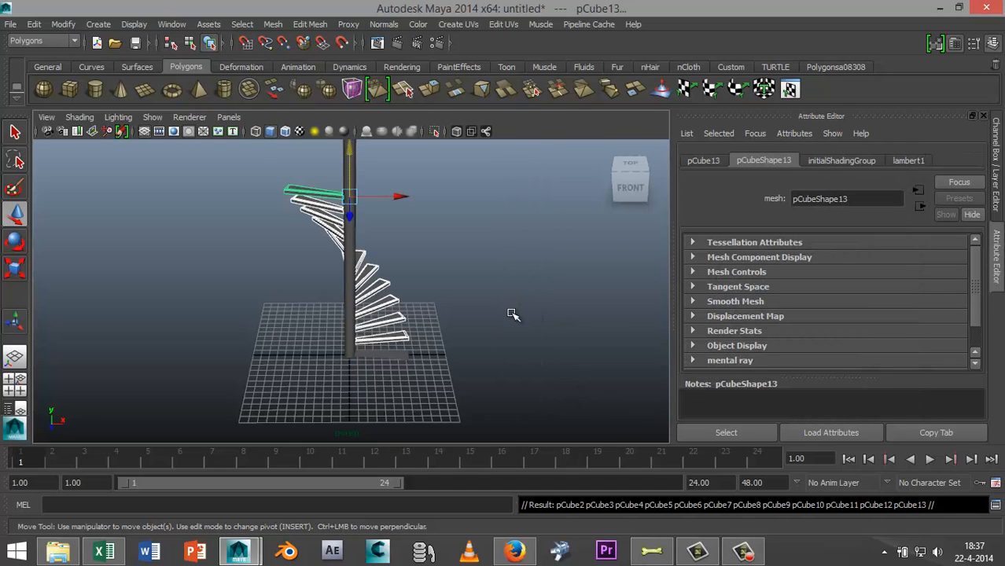
left_click_drag(513, 314, 431, 343)
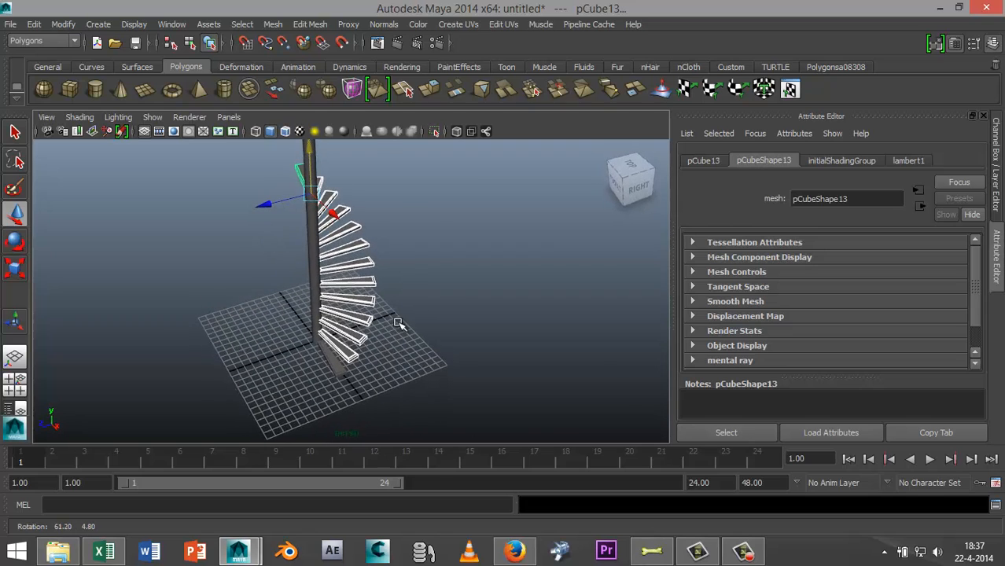
left_click_drag(400, 324, 433, 321)
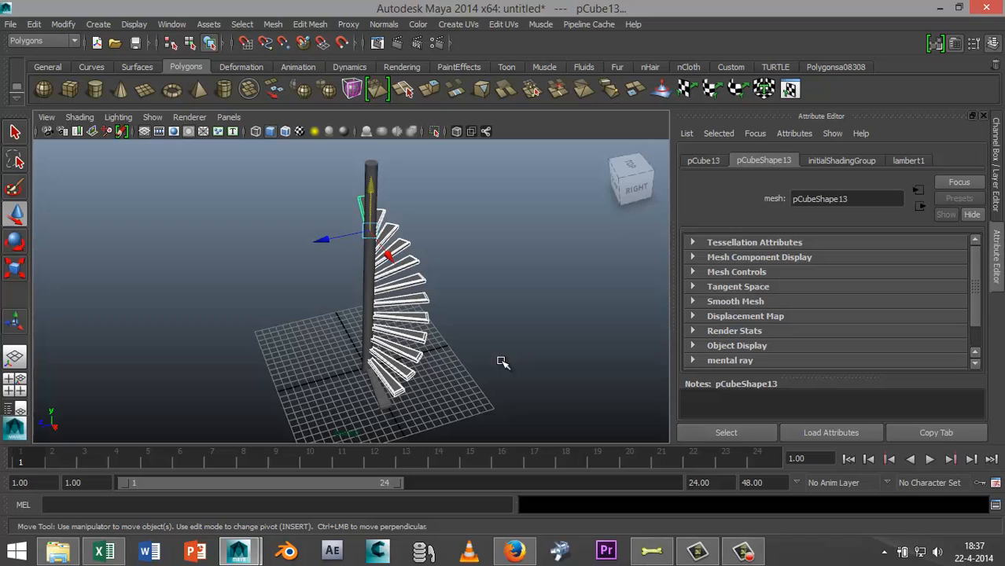
left_click_drag(503, 361, 494, 334)
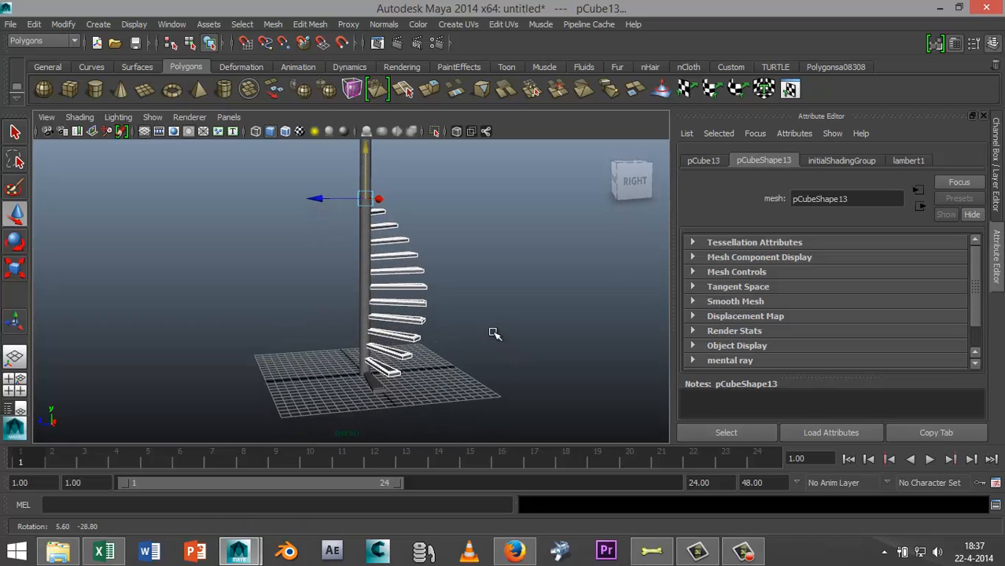